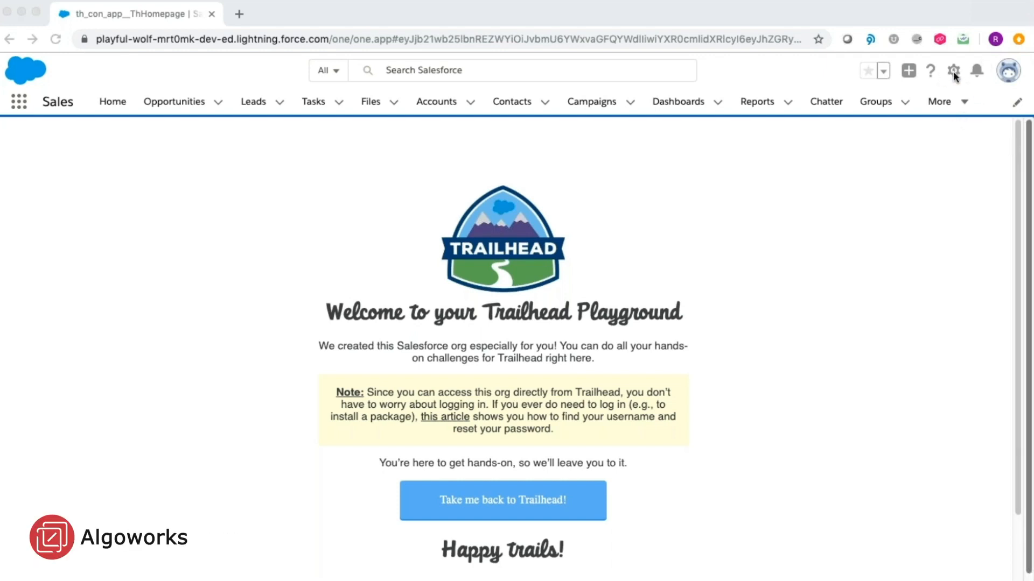
# Launch Service Setup in a new tab from the gear menu.
pyautogui.click(953, 71)
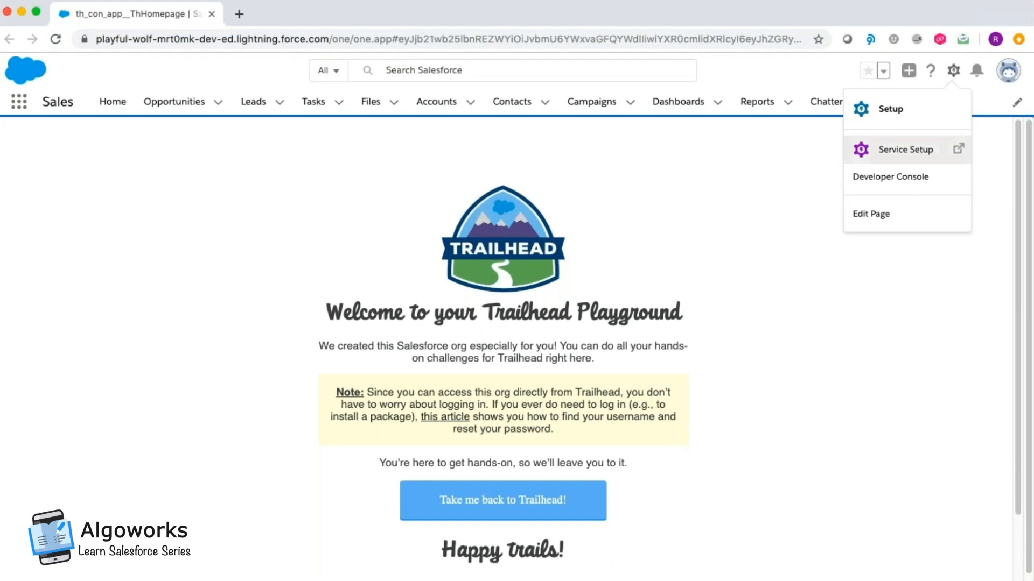
pyautogui.click(891, 108)
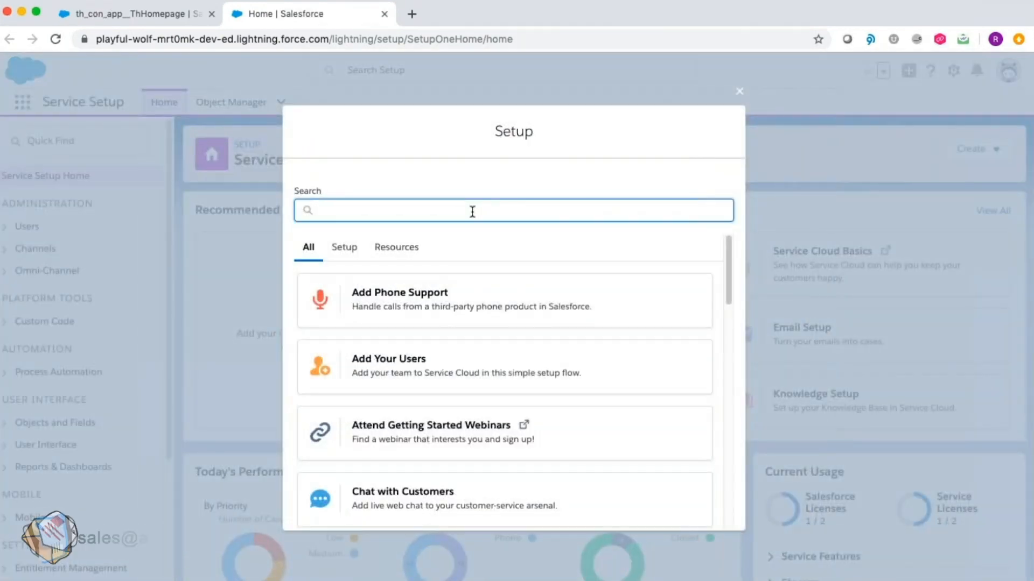
pyautogui.moveTo(403, 503)
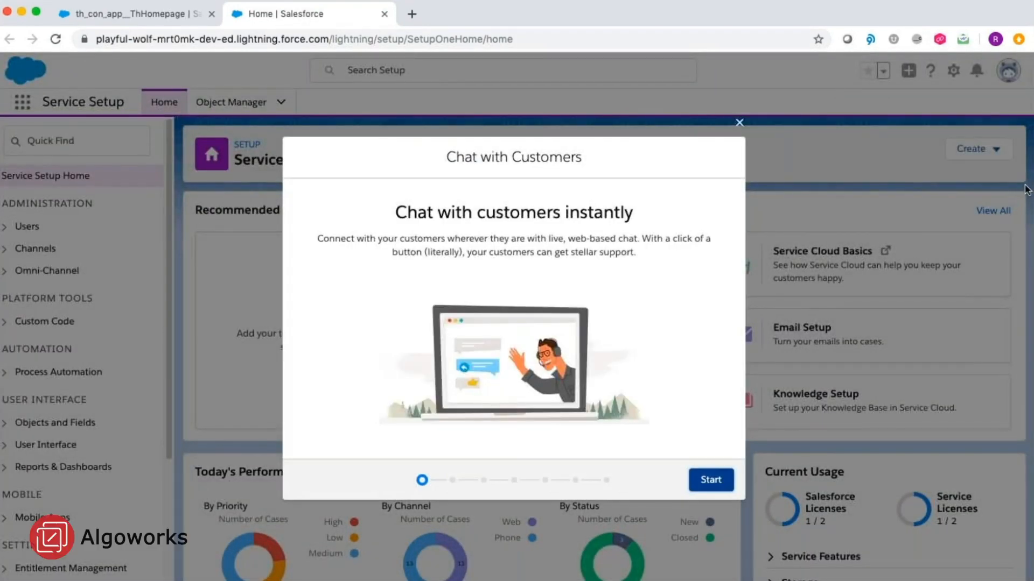
pyautogui.moveTo(806, 491)
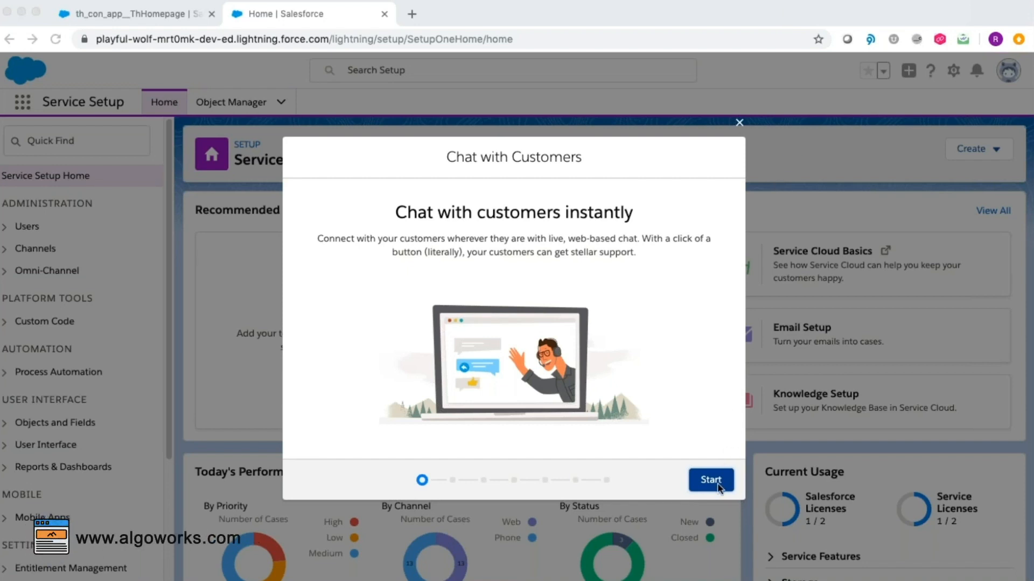
# Start Chat with Customers, name the queue Chat with group AgentChat, add Service Agent and continue.
pyautogui.click(711, 480)
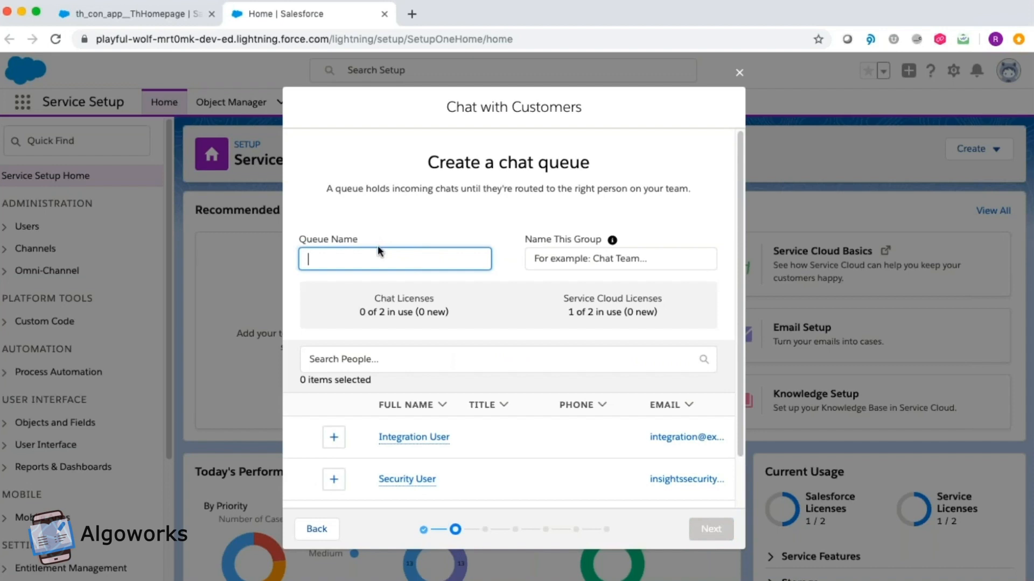
pyautogui.write('Chat')
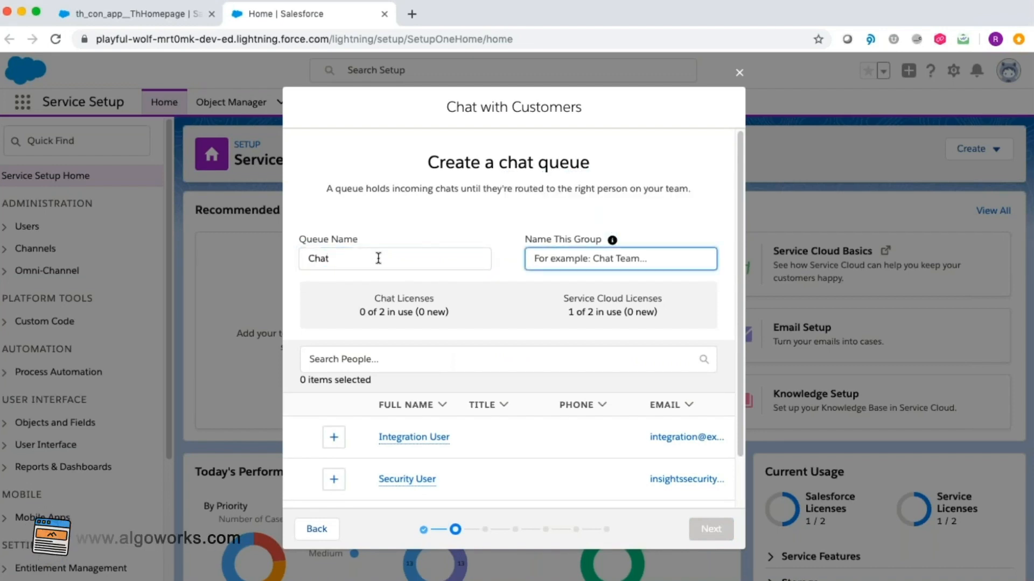
pyautogui.write('Agent')
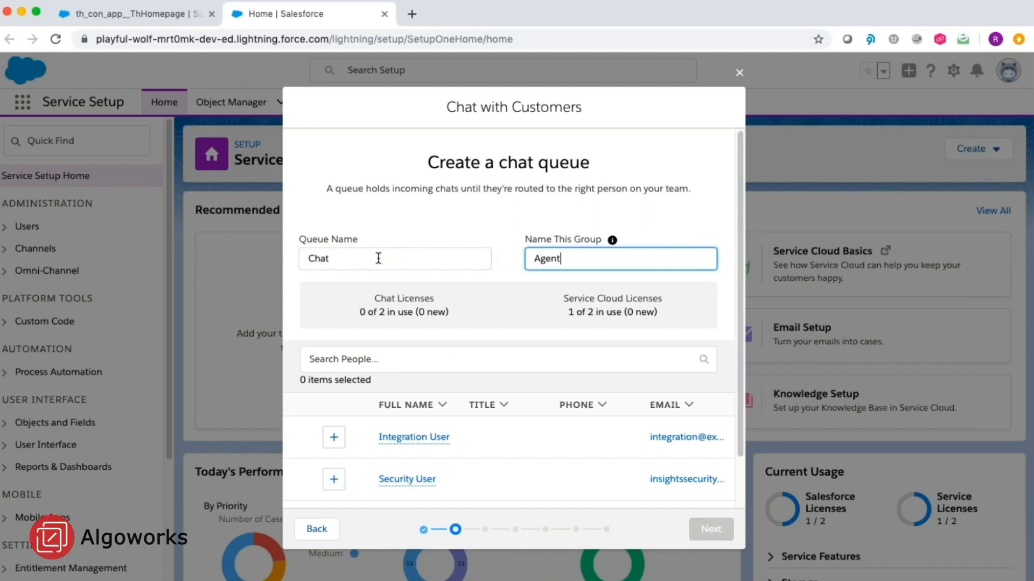
pyautogui.write('Chat')
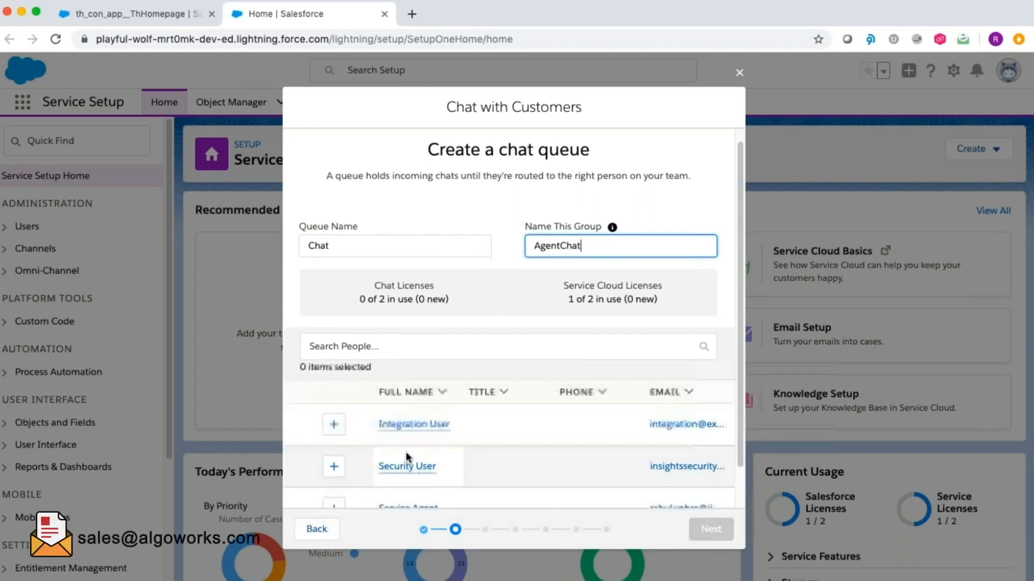
pyautogui.scroll(-3)
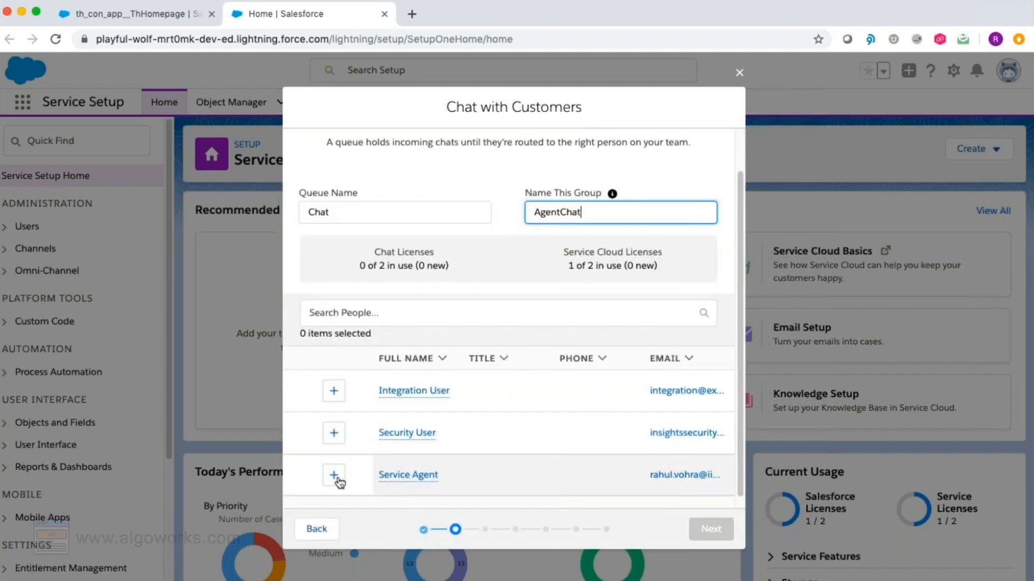
pyautogui.click(334, 475)
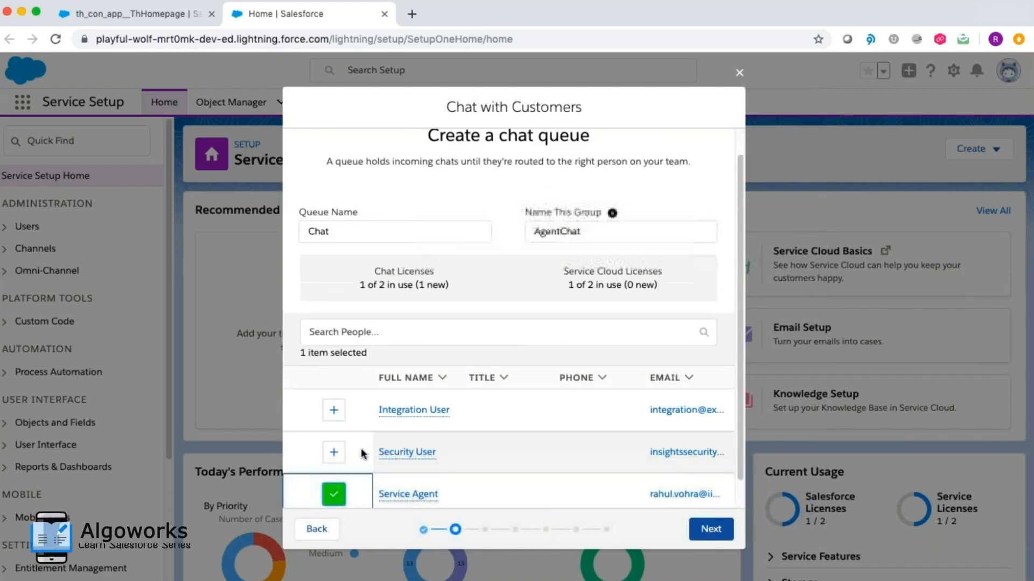
pyautogui.click(709, 529)
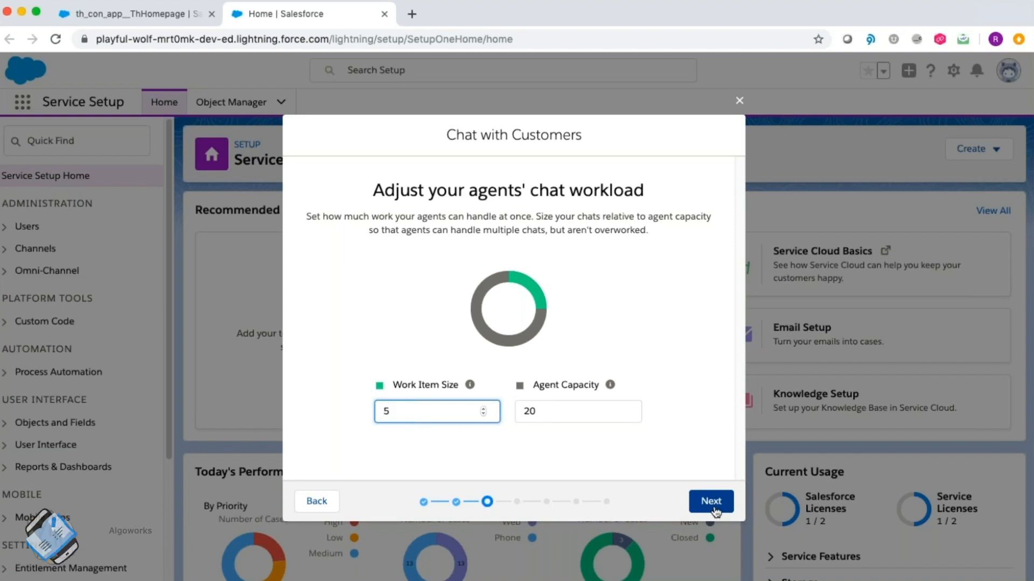
pyautogui.click(710, 501)
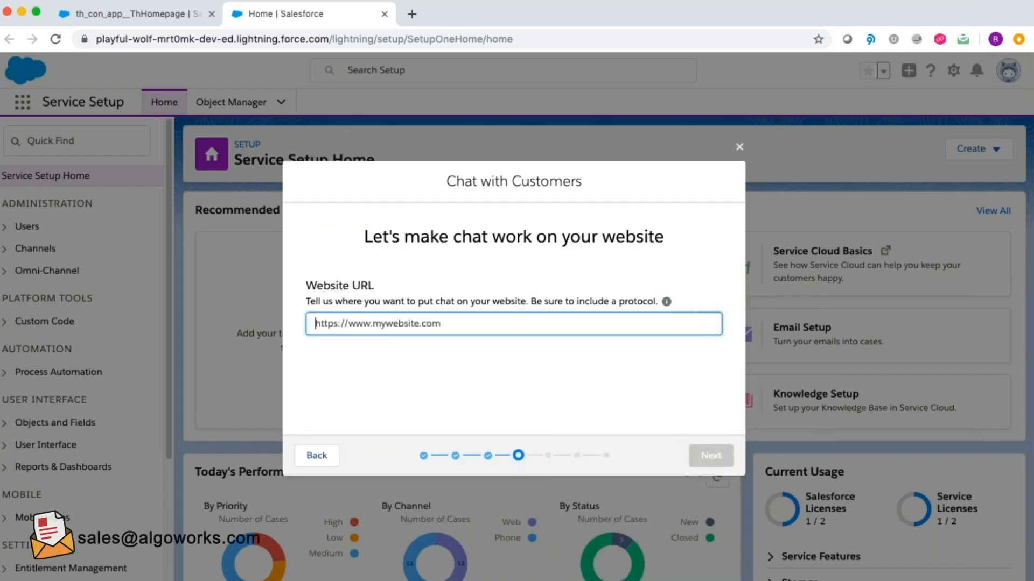
pyautogui.click(709, 456)
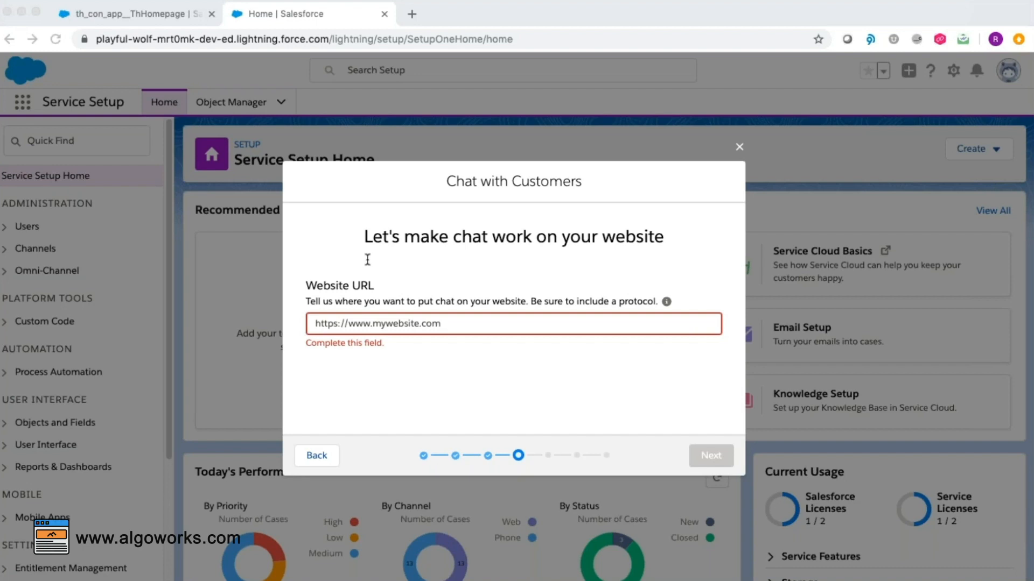
pyautogui.write('https://*.force.com')
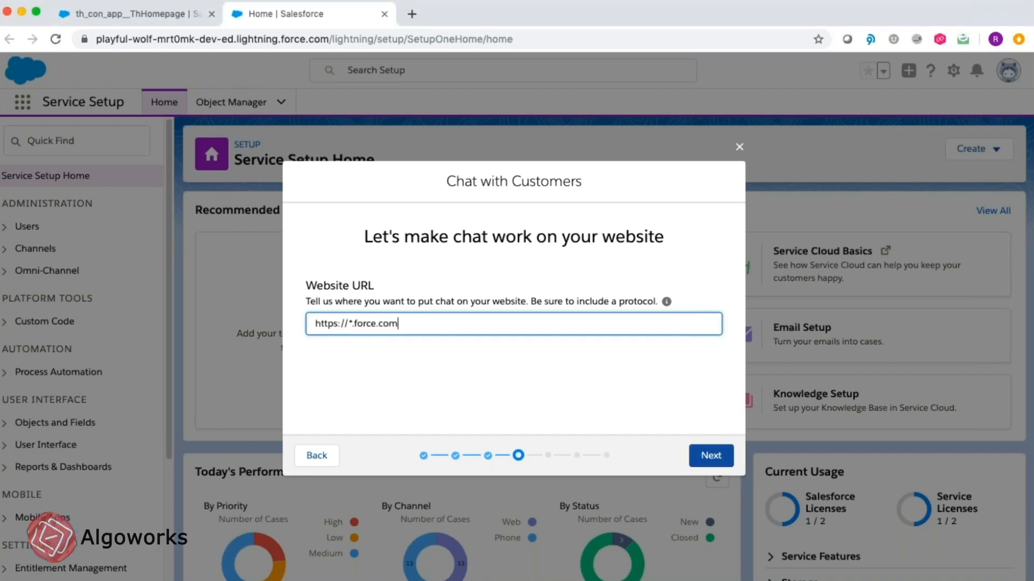
pyautogui.click(710, 455)
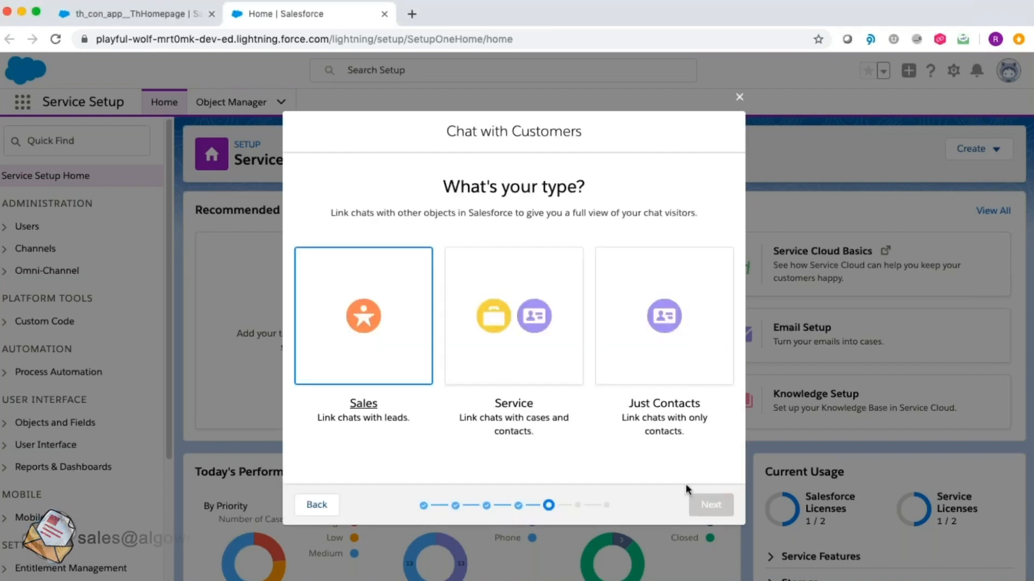
pyautogui.click(513, 316)
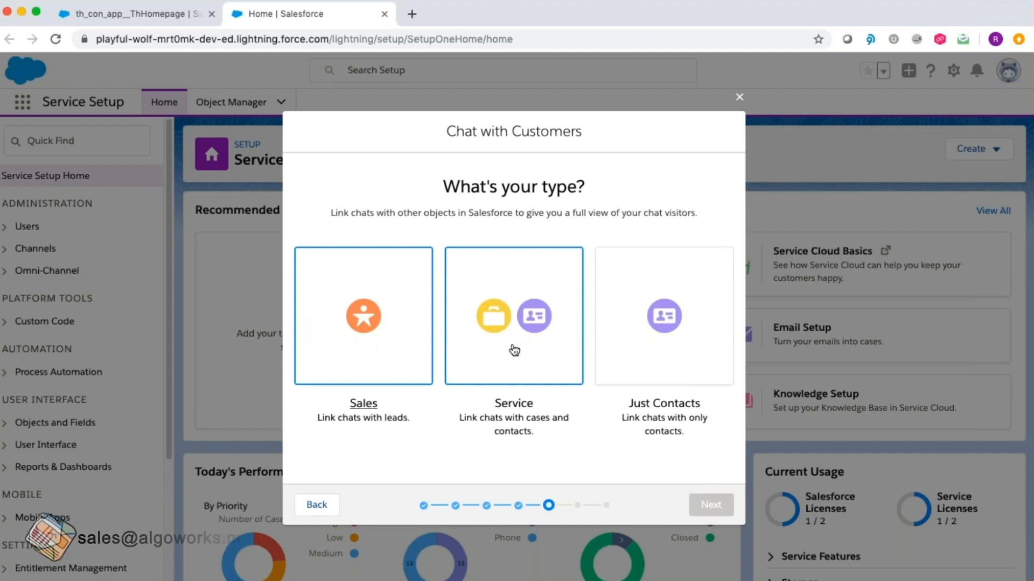
pyautogui.moveTo(515, 347)
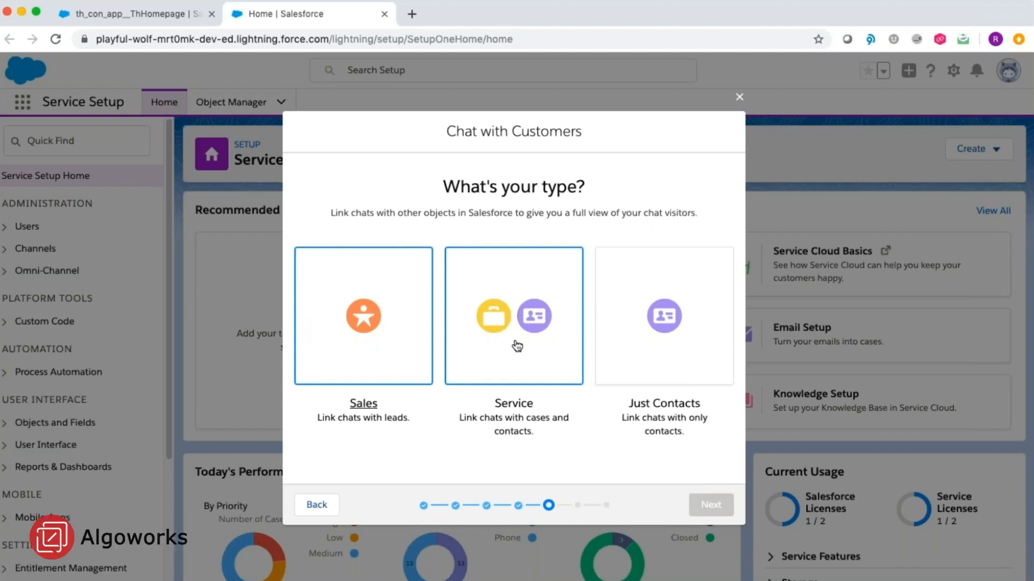
pyautogui.click(513, 316)
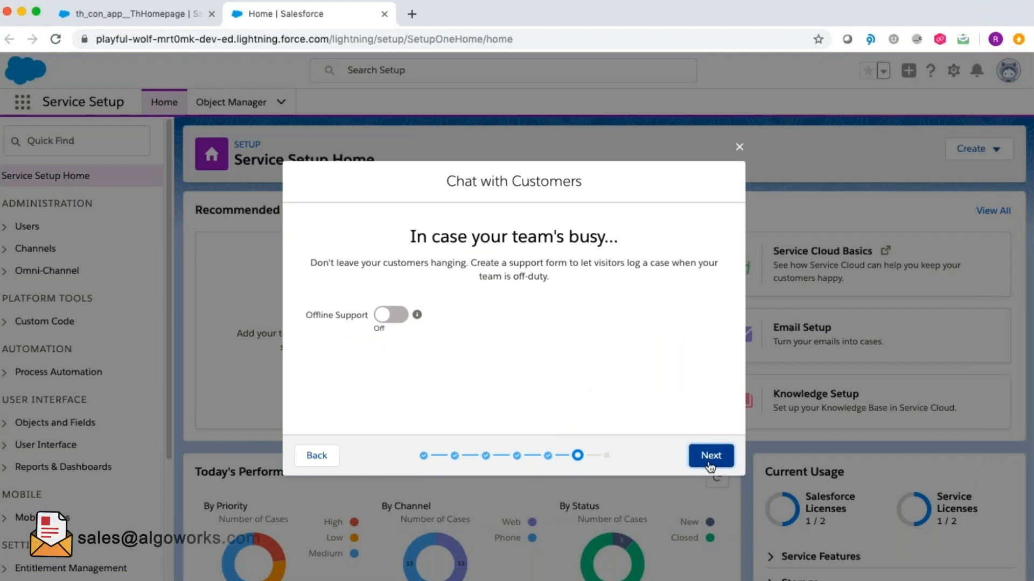
# Leave offline support off, skip past the code snippet and finish with Done.
pyautogui.click(711, 456)
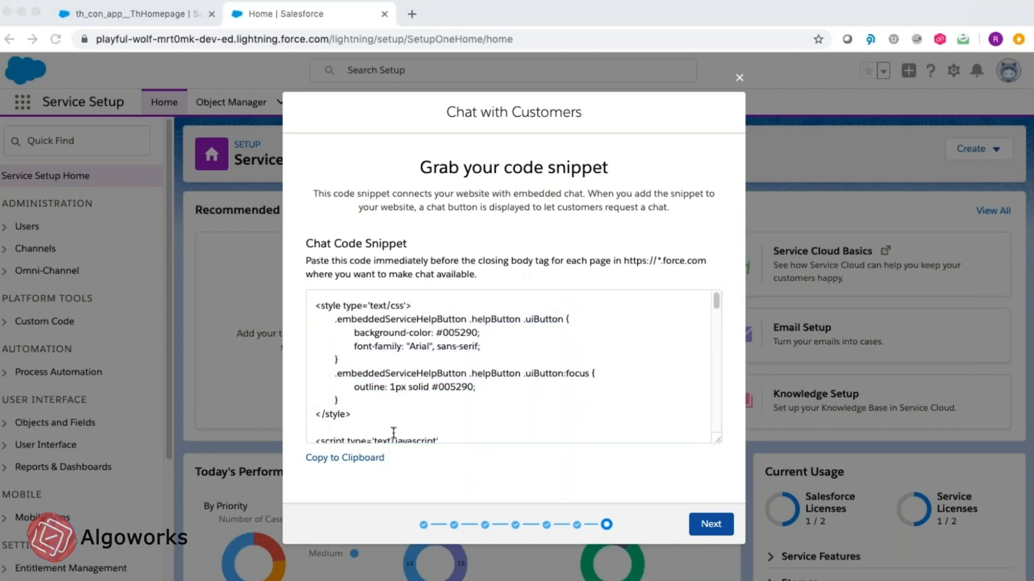
pyautogui.click(709, 524)
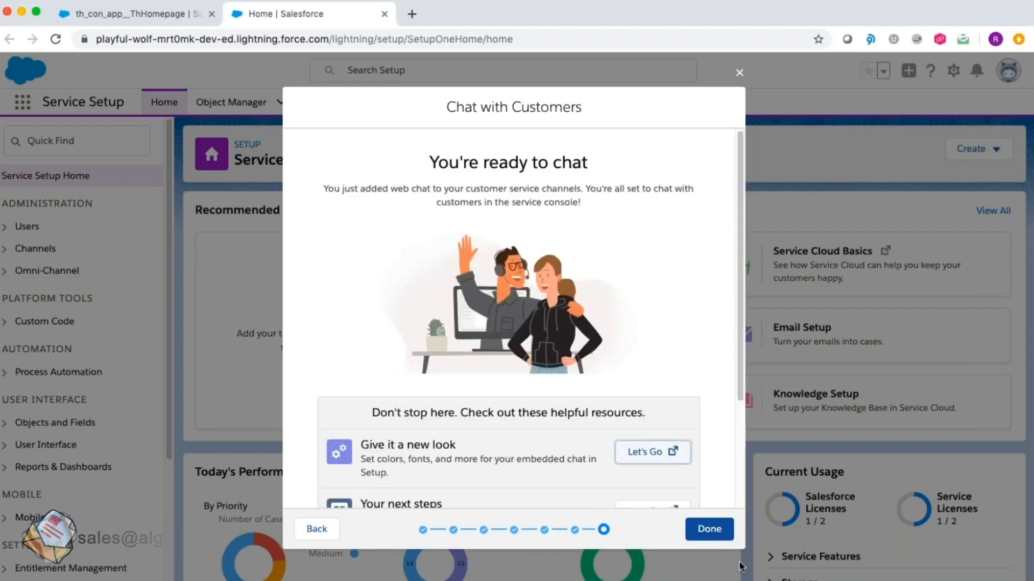
pyautogui.scroll(-3)
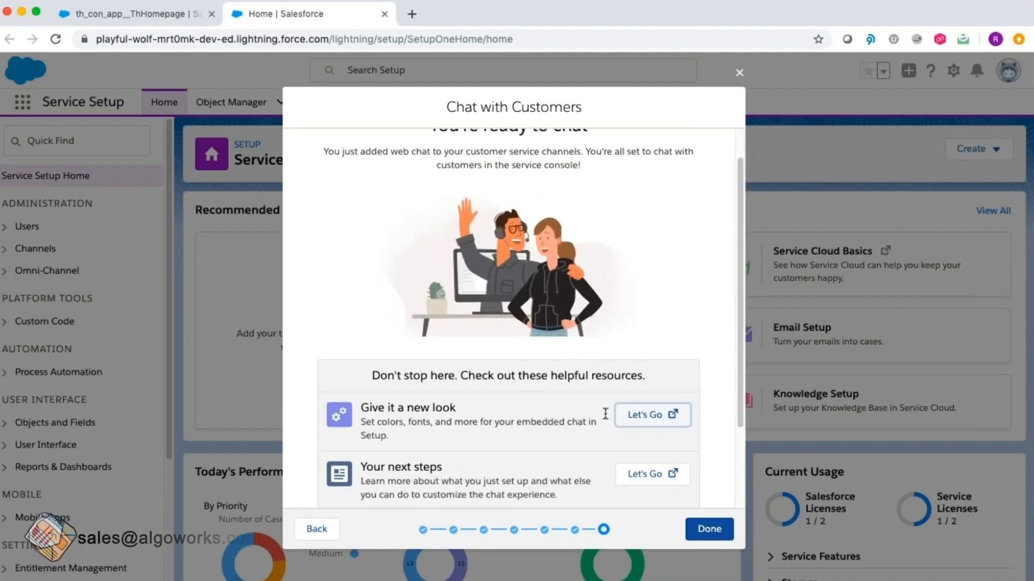
pyautogui.scroll(-3)
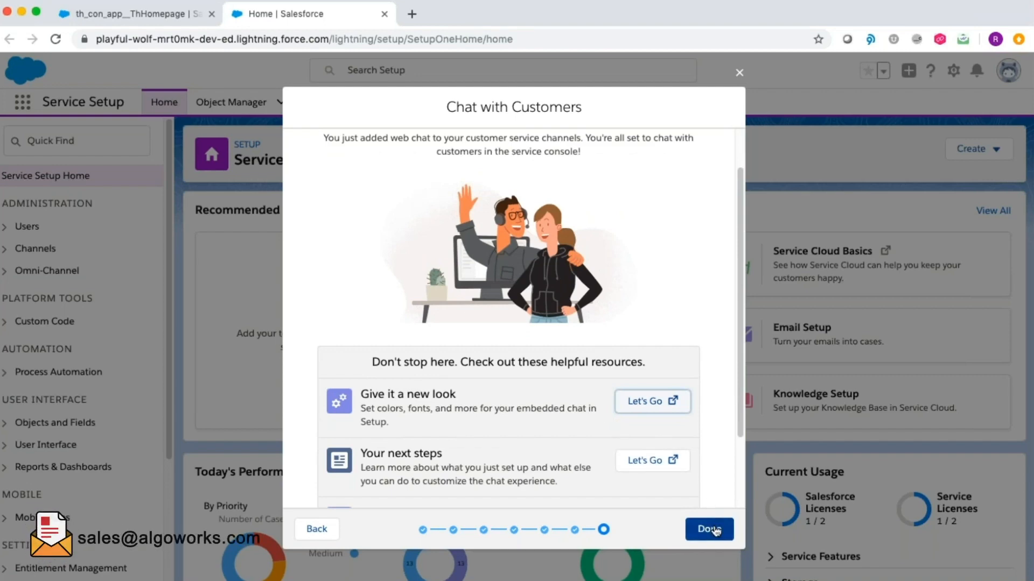
pyautogui.click(709, 530)
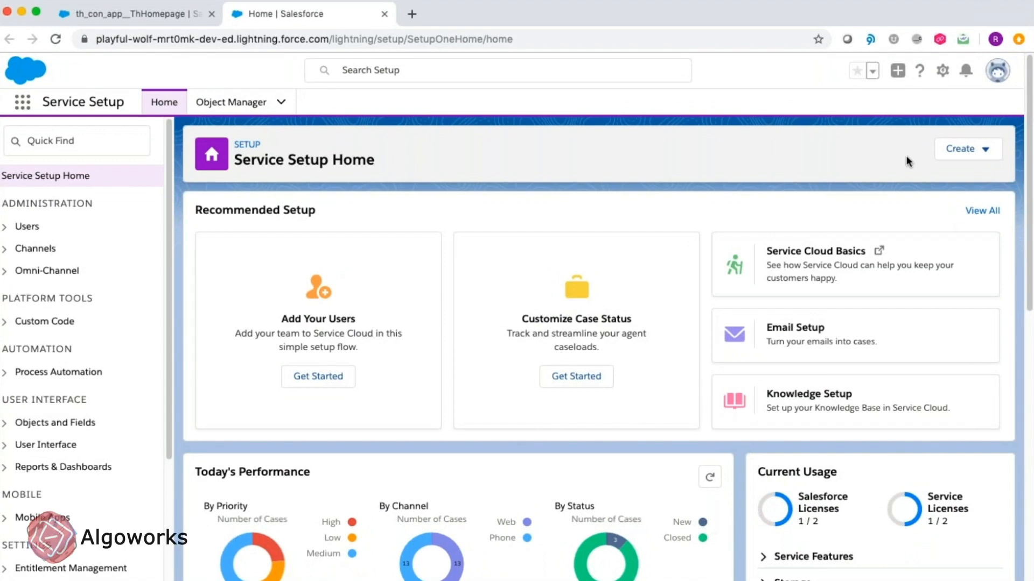
# Find Visualforce Pages via Quick Find 'visual' and create a new page.
pyautogui.click(77, 140)
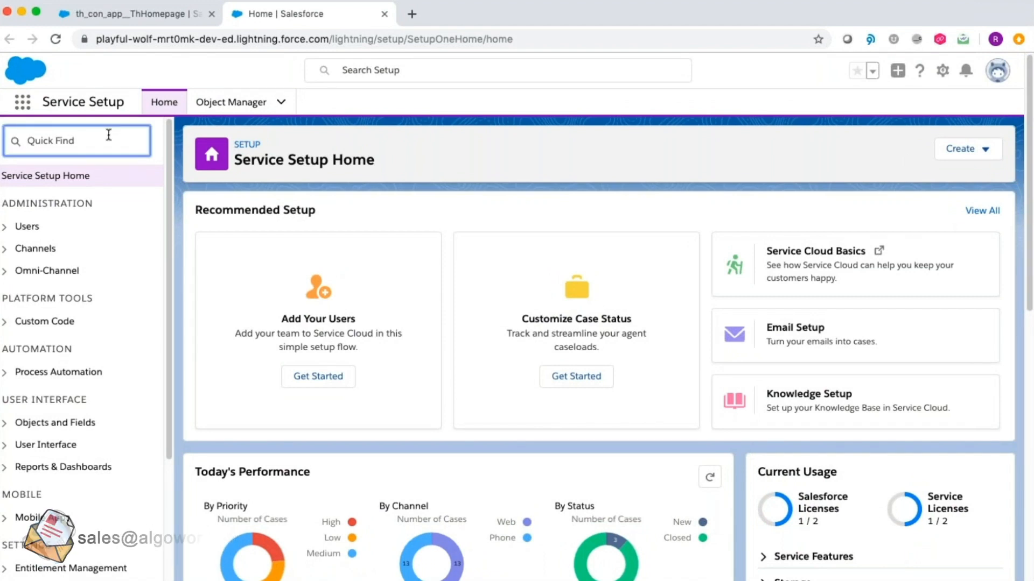
pyautogui.write('visual')
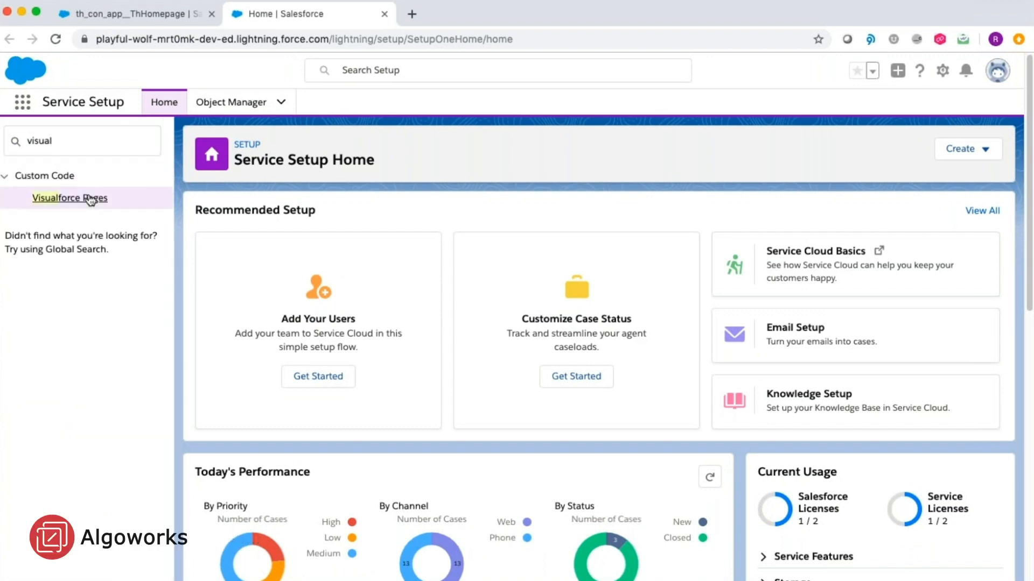
pyautogui.click(69, 198)
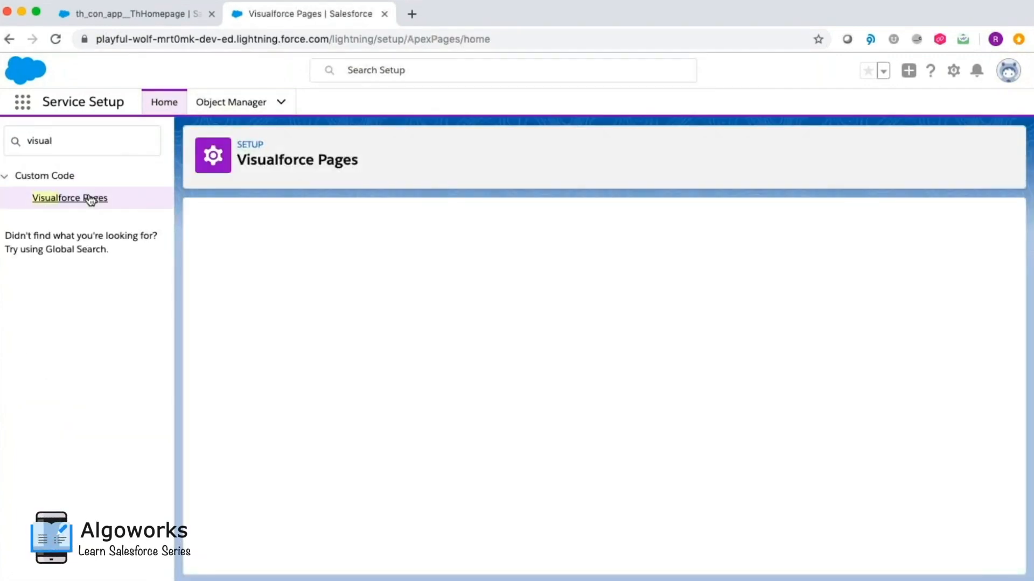
pyautogui.click(69, 198)
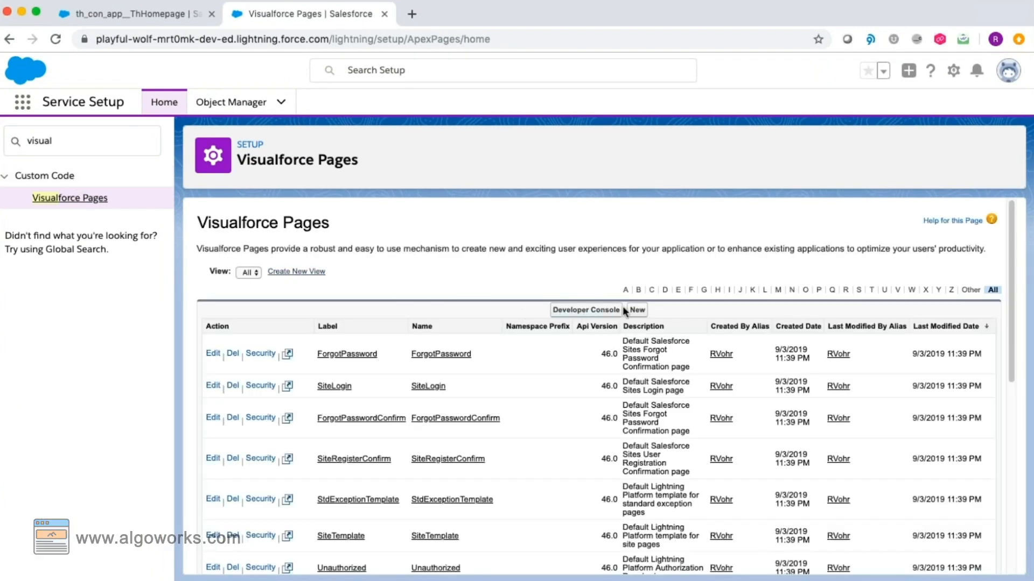
pyautogui.click(635, 310)
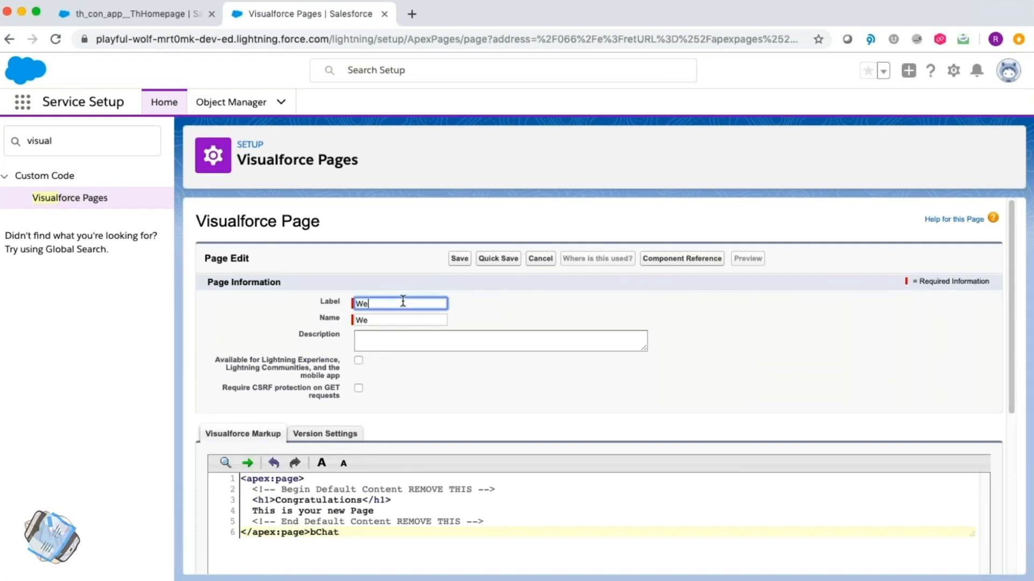
# Name the page WebChat, add the 'Let's start chatting...' greeting with the embedded chat snippet, and save.
pyautogui.write('b')
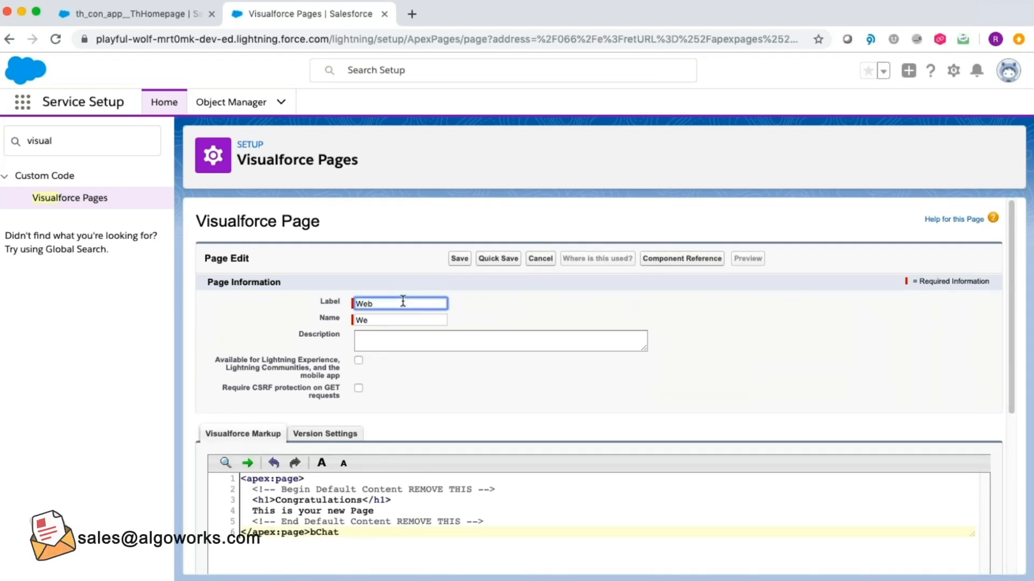
pyautogui.write('Chat')
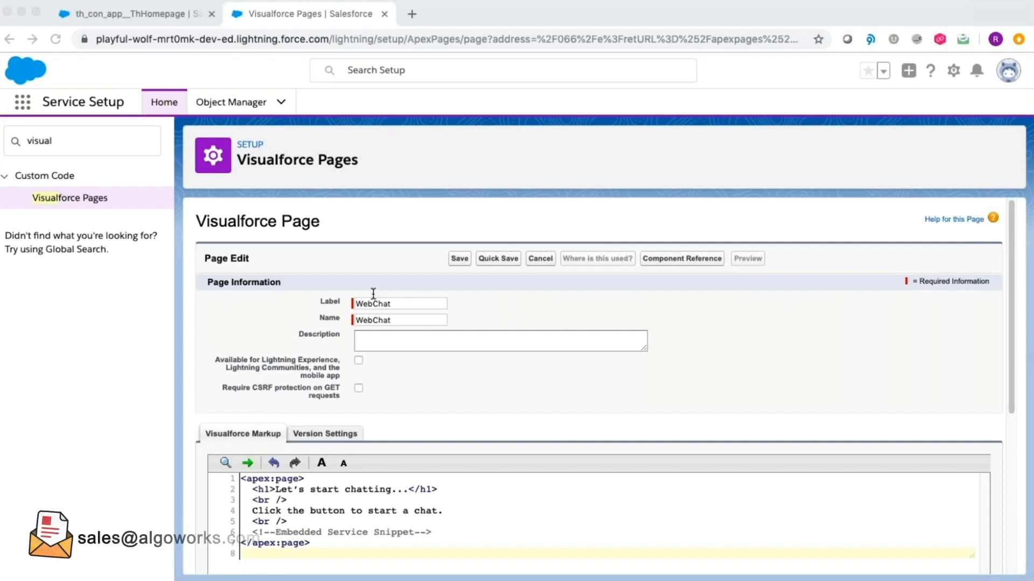
pyautogui.scroll(-3)
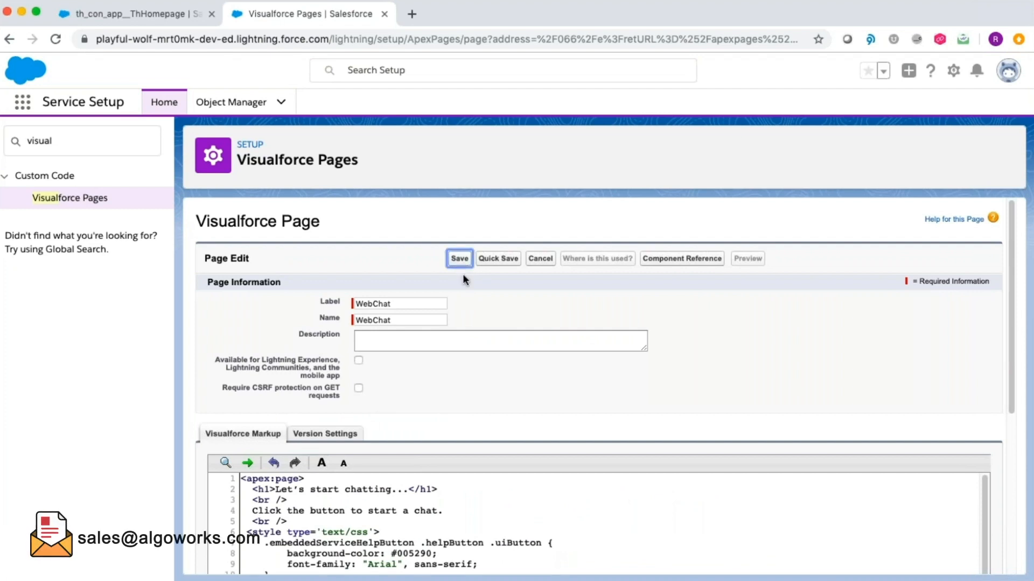
pyautogui.click(458, 258)
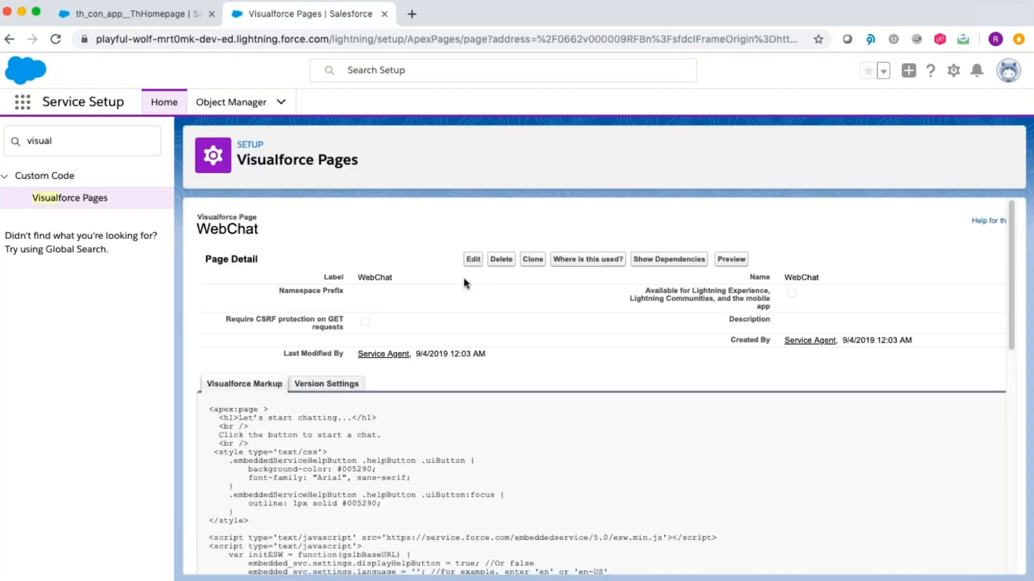
pyautogui.moveTo(541, 310)
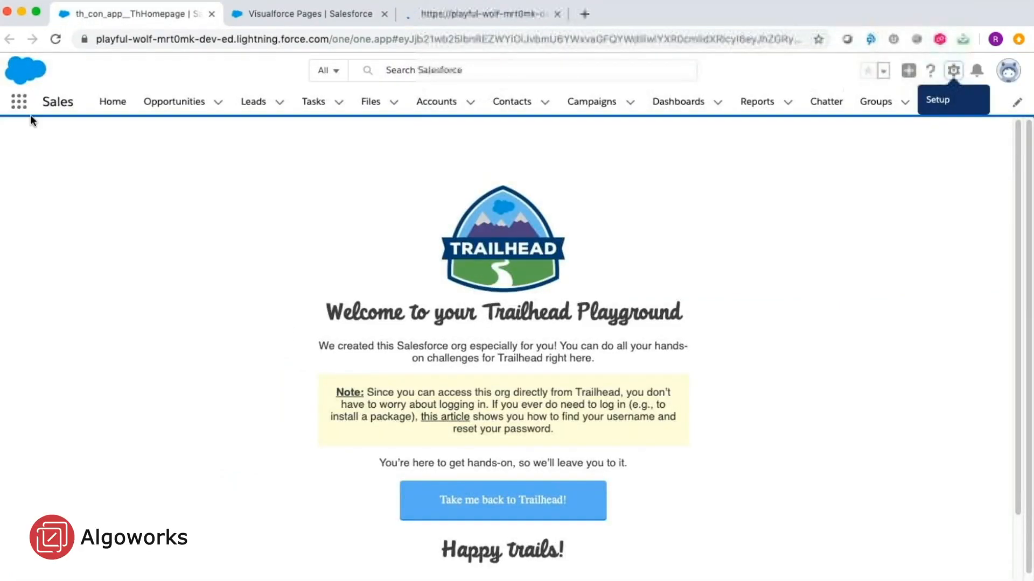
pyautogui.moveTo(170, 234)
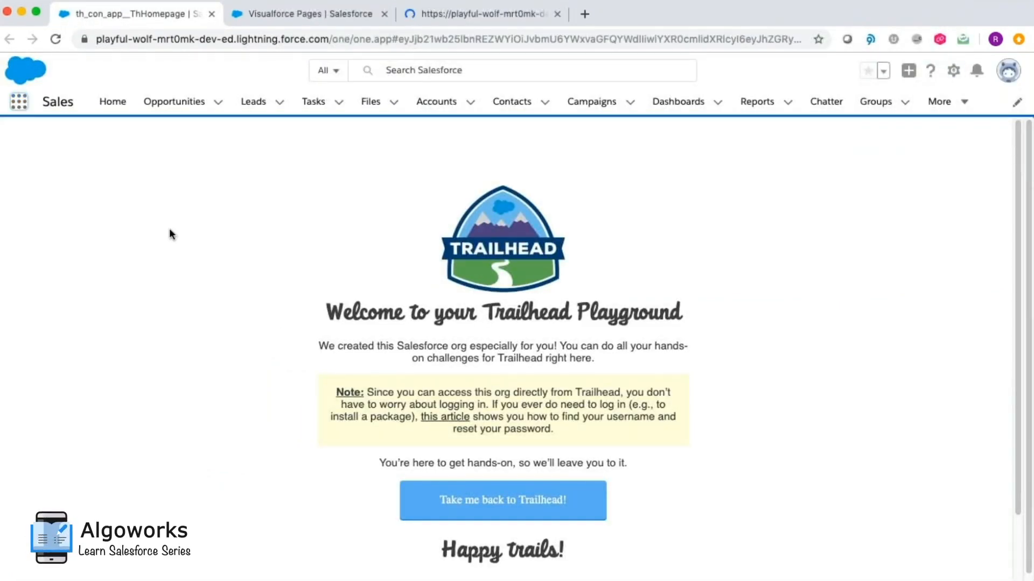
# Launch the Service Console app from the App Launcher.
pyautogui.click(19, 101)
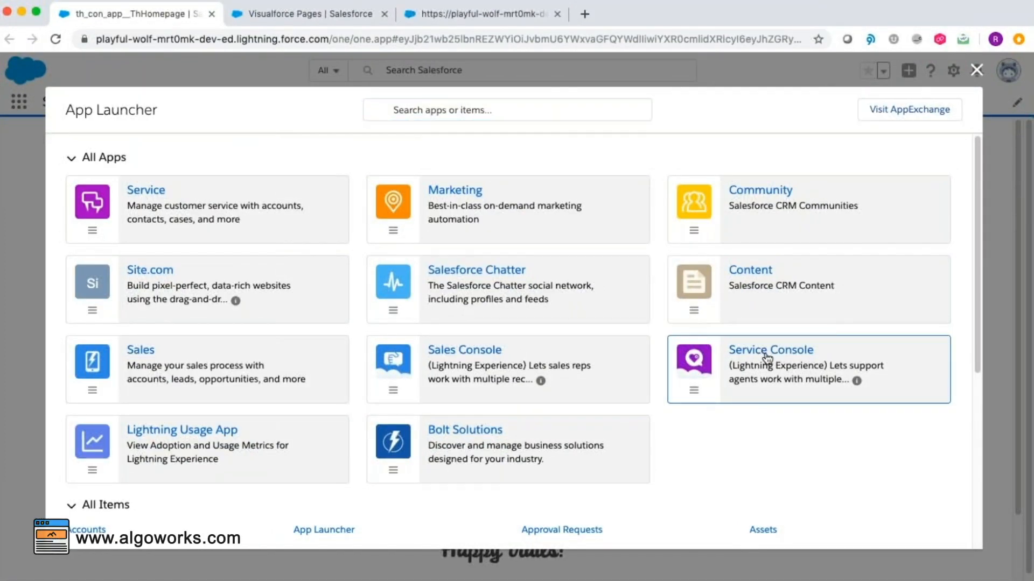
pyautogui.click(769, 350)
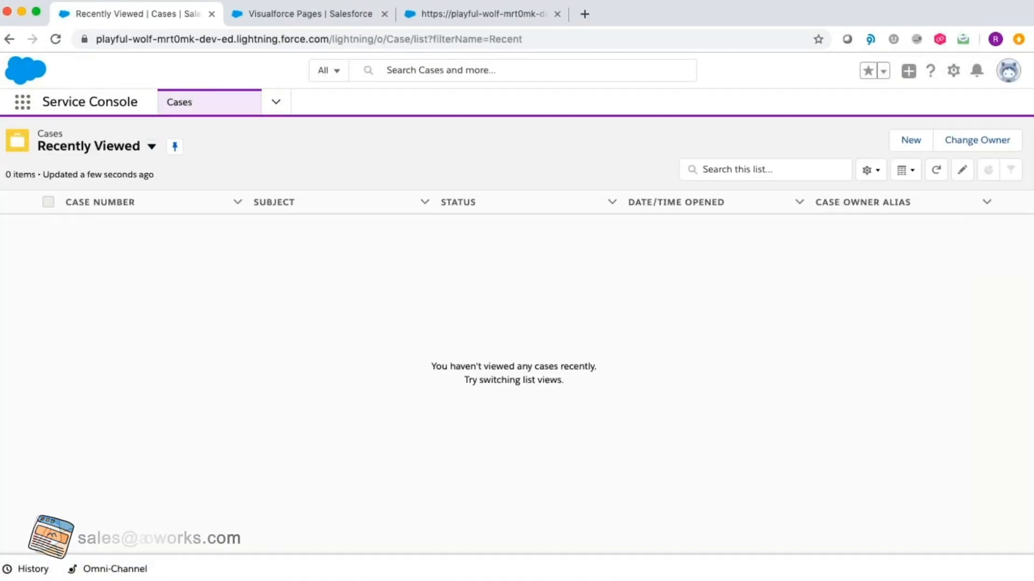
# Dismiss the pinned-lists tip and set the Omni-Channel status to Available - Chat.
pyautogui.click(175, 146)
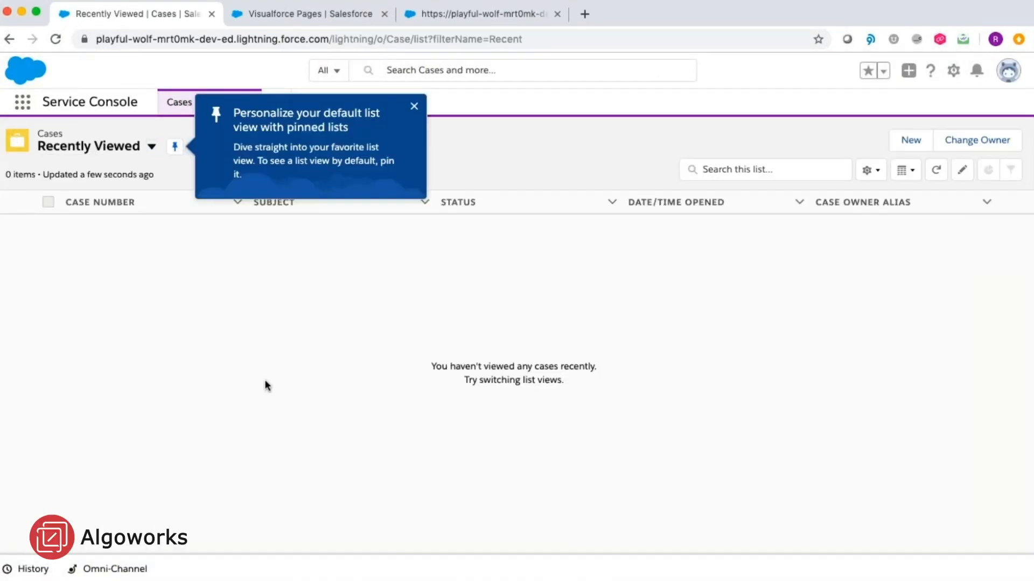
pyautogui.moveTo(113, 569)
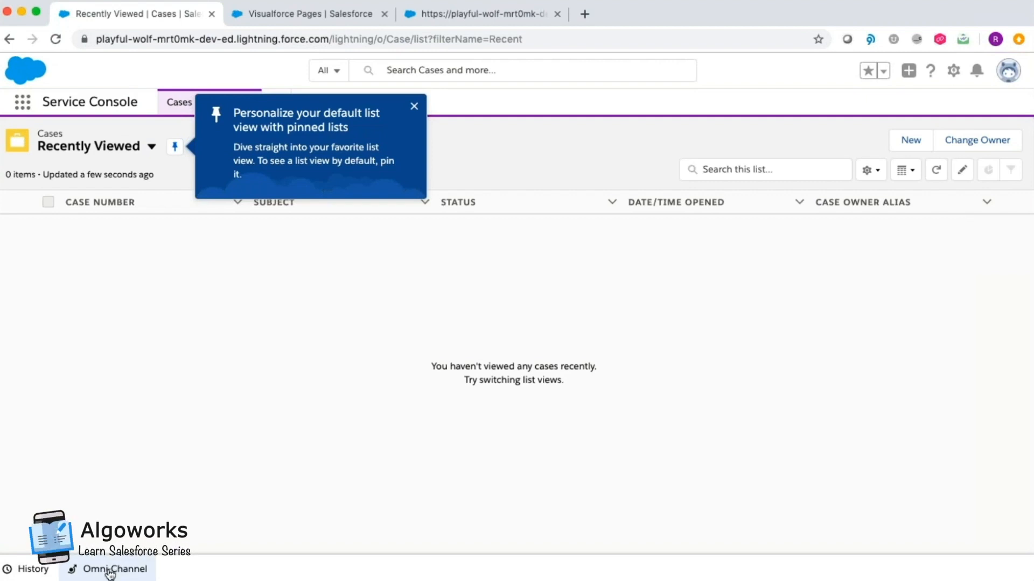
pyautogui.click(113, 568)
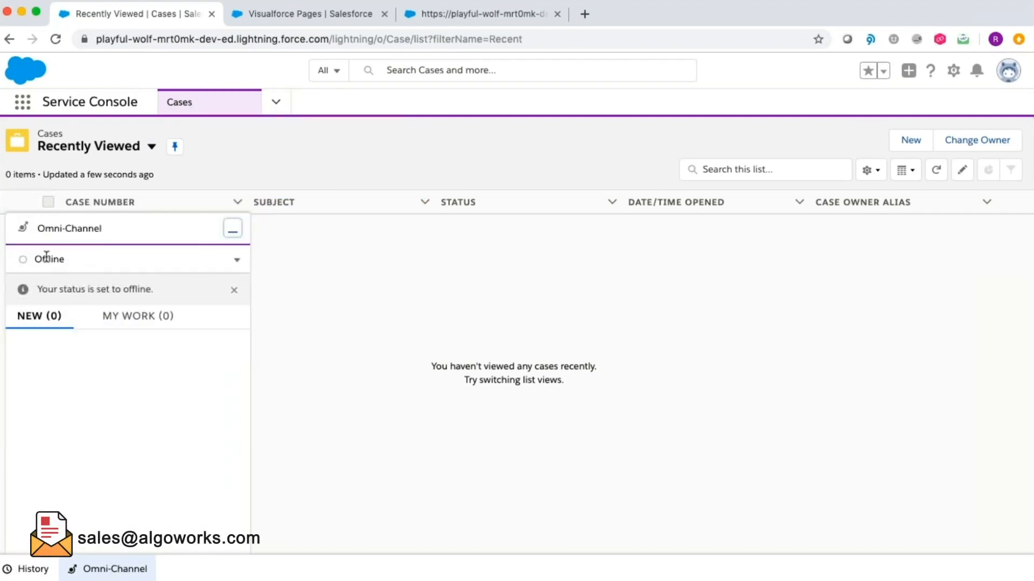
pyautogui.click(237, 260)
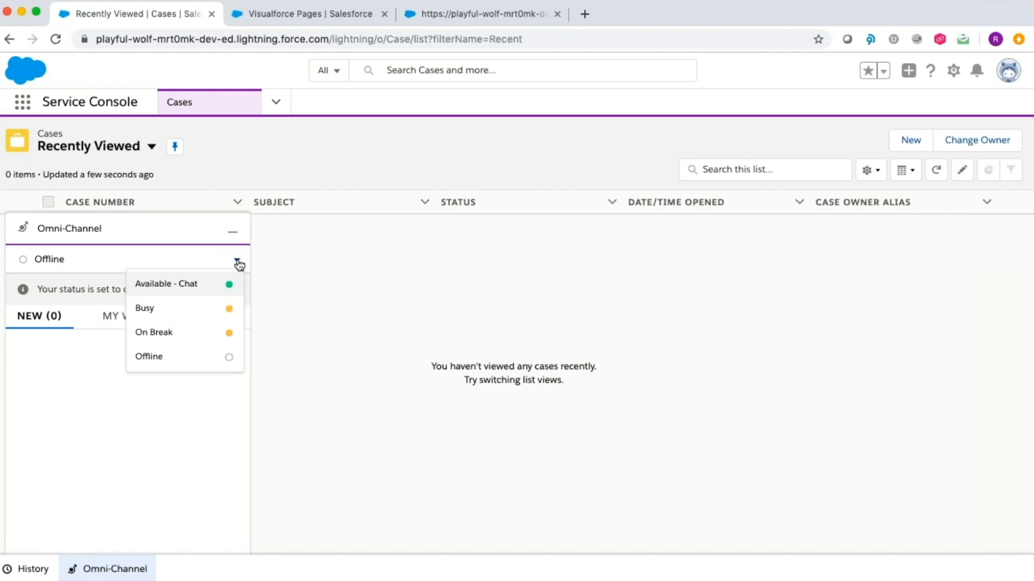
pyautogui.click(166, 283)
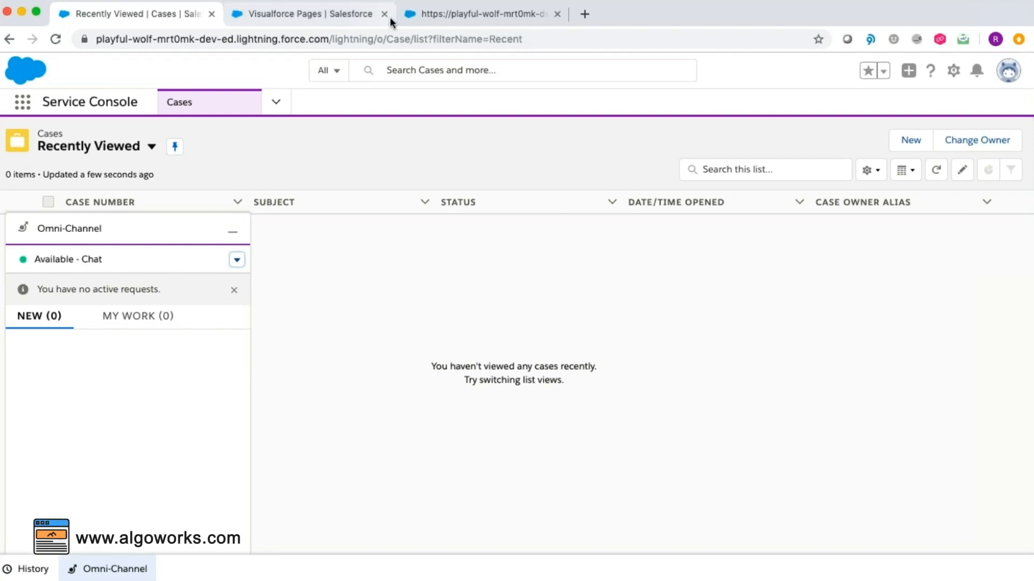
# Switch to the WebChat page tab and start a chat with Chat with an Expert.
pyautogui.click(482, 13)
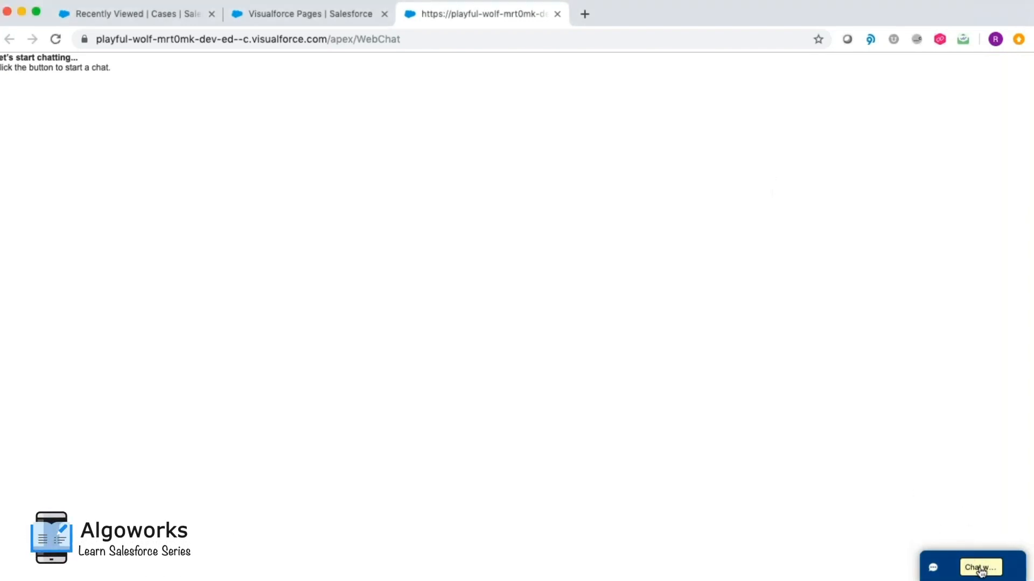
pyautogui.click(980, 567)
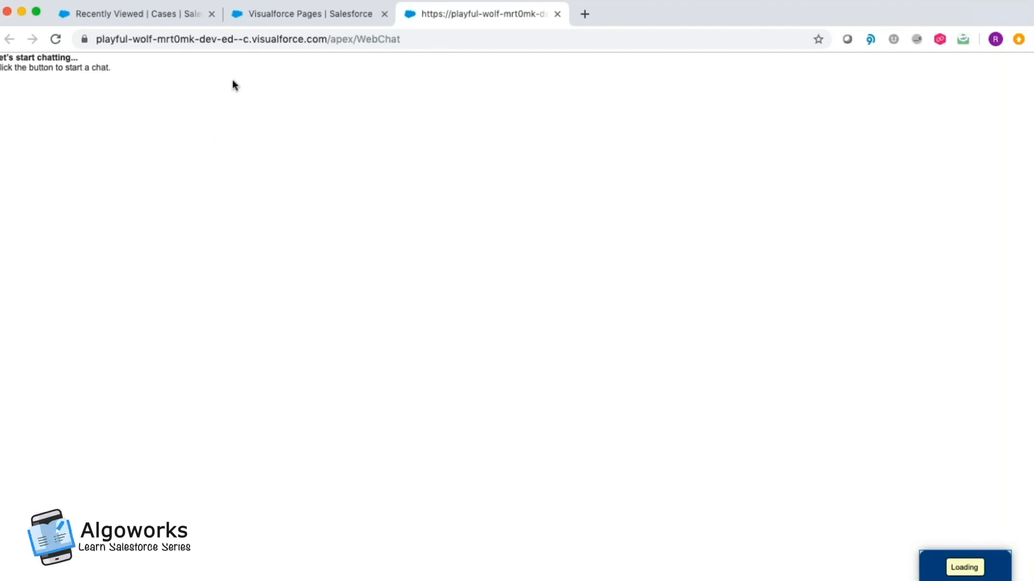
pyautogui.click(307, 14)
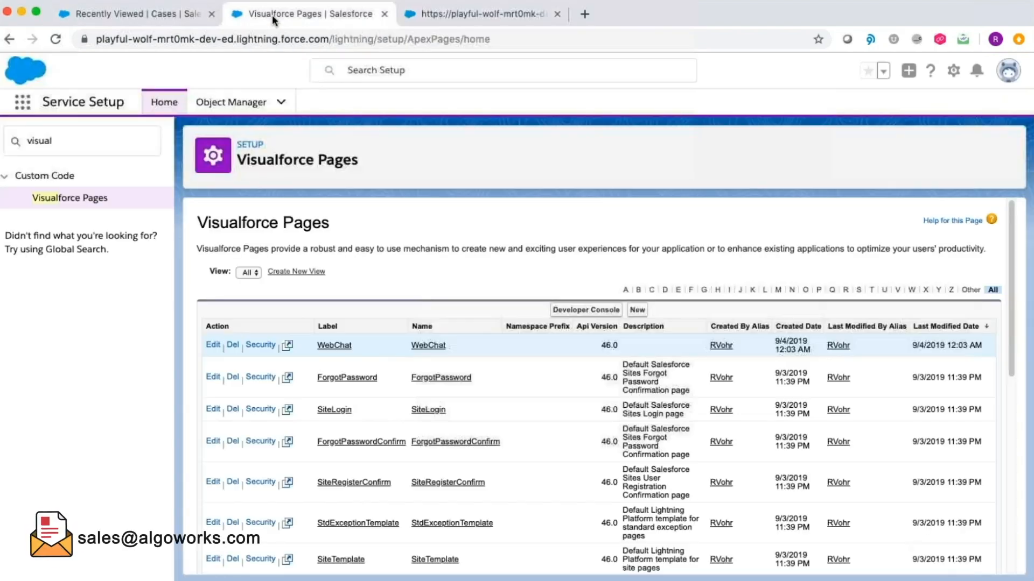
pyautogui.write('cor')
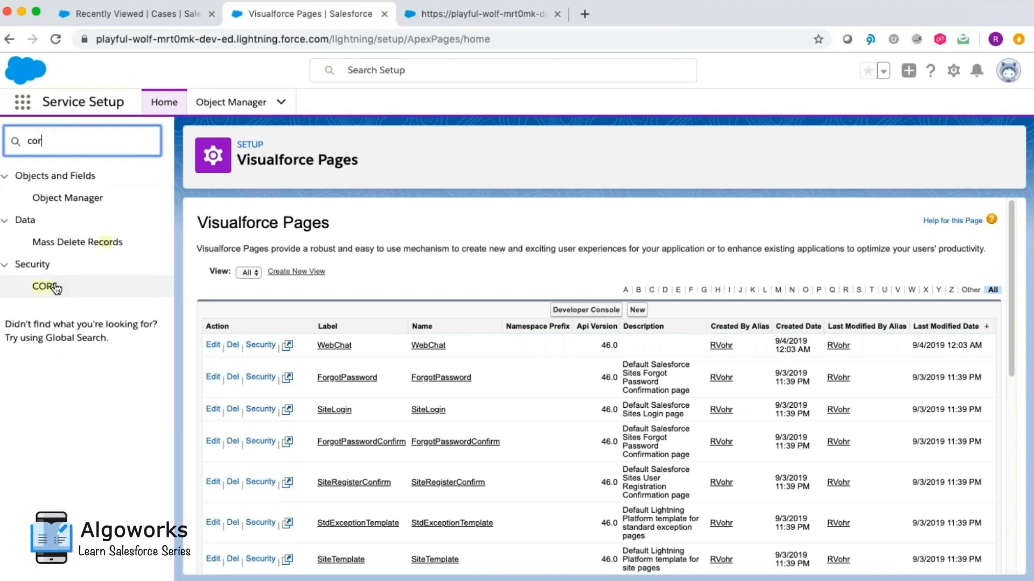
pyautogui.click(45, 286)
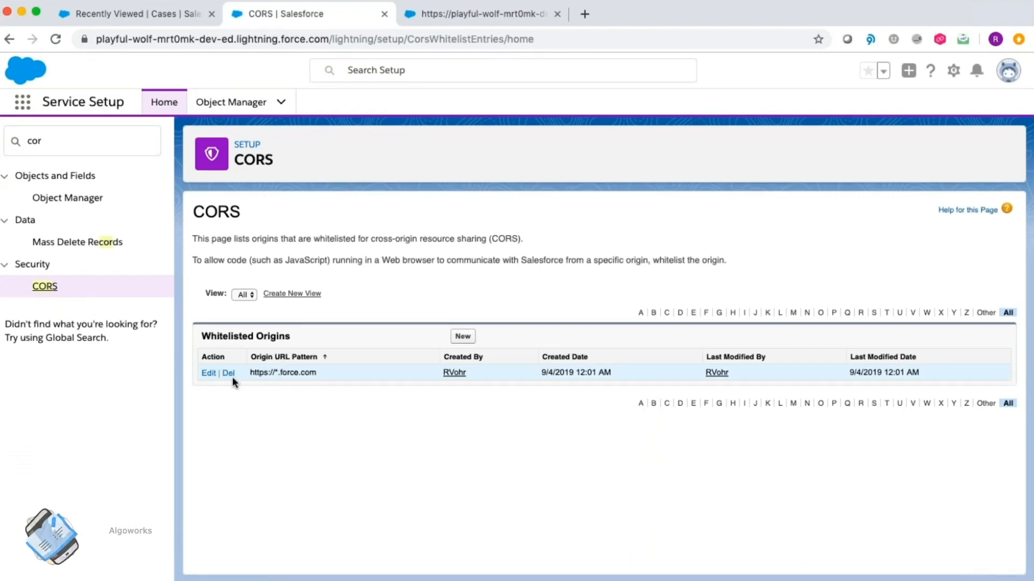
pyautogui.click(208, 373)
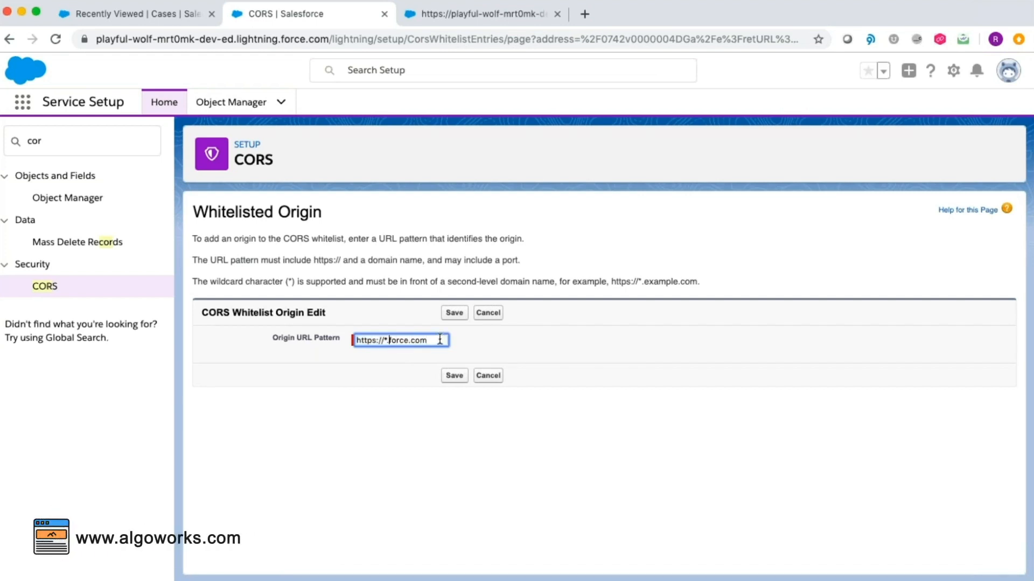
pyautogui.write('visualforce.com')
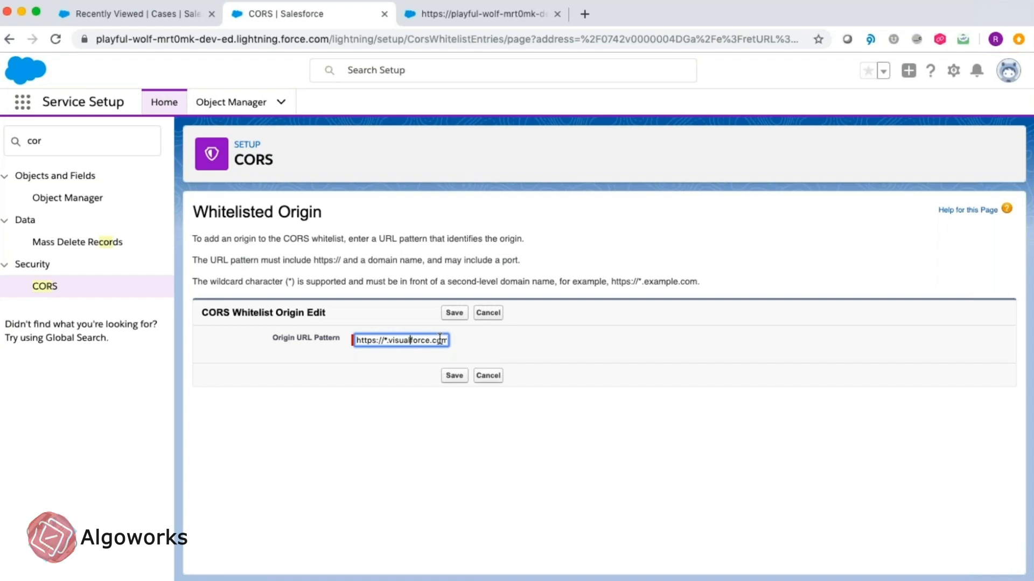
pyautogui.click(453, 312)
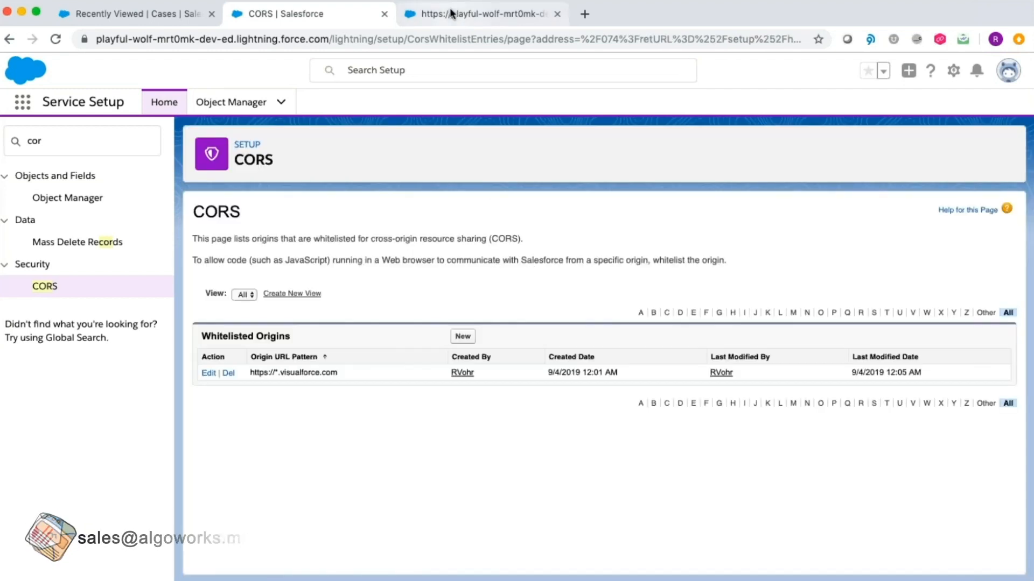
# Fill the WebChat pre-chat form with first name Algo, last name Customer and an email.
pyautogui.click(481, 13)
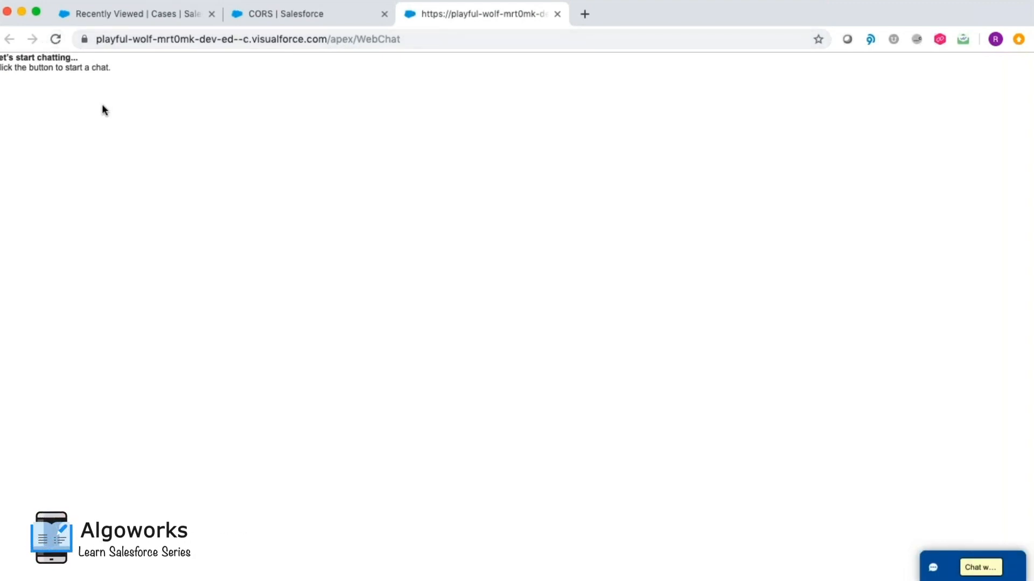
pyautogui.click(980, 568)
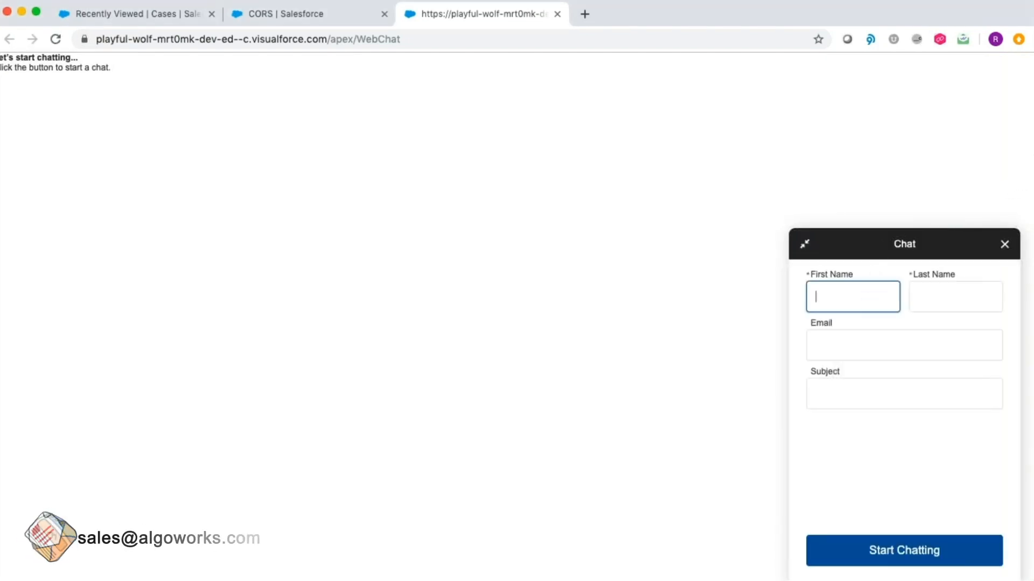
pyautogui.write('AlgoForce')
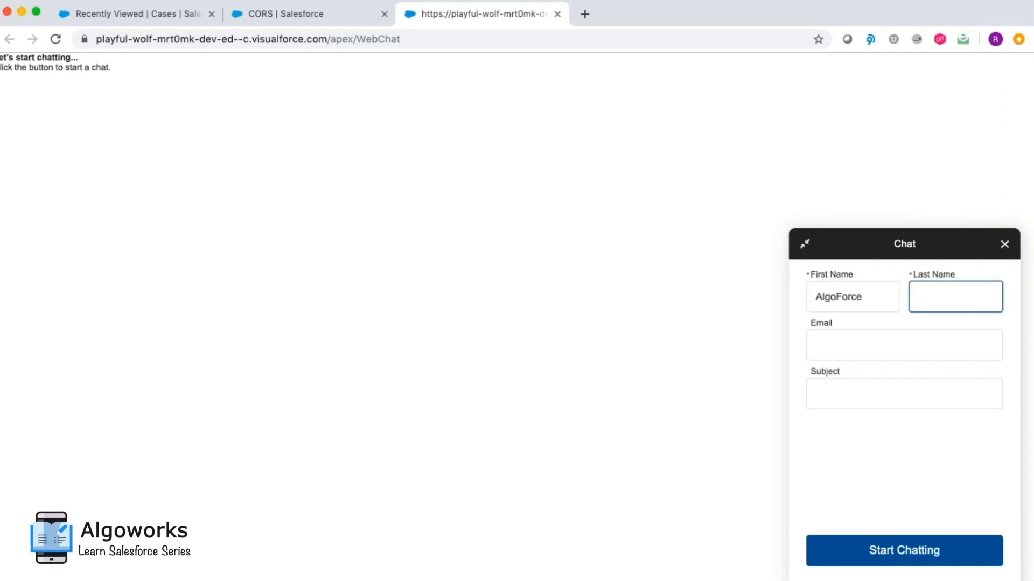
pyautogui.write('Custom')
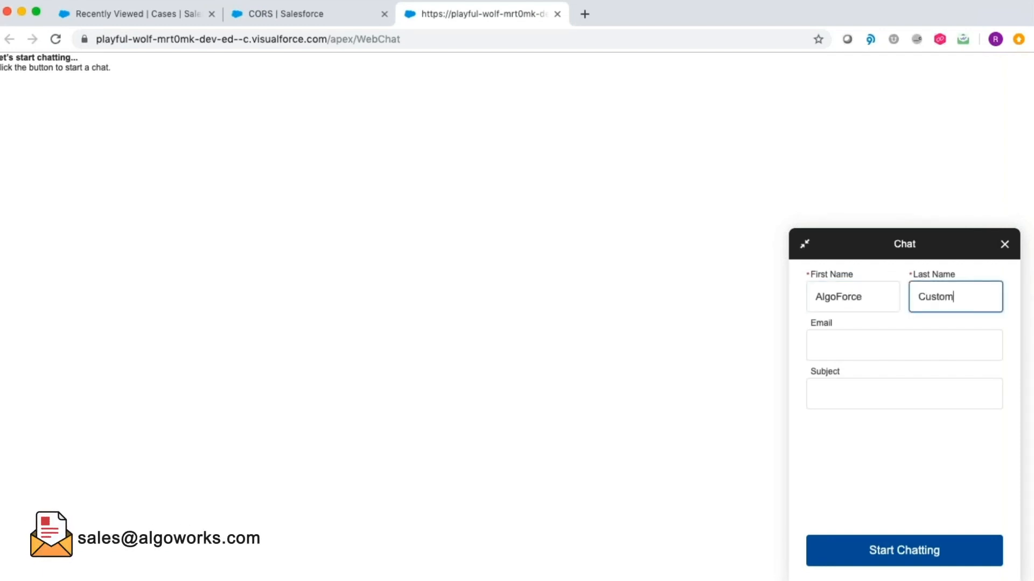
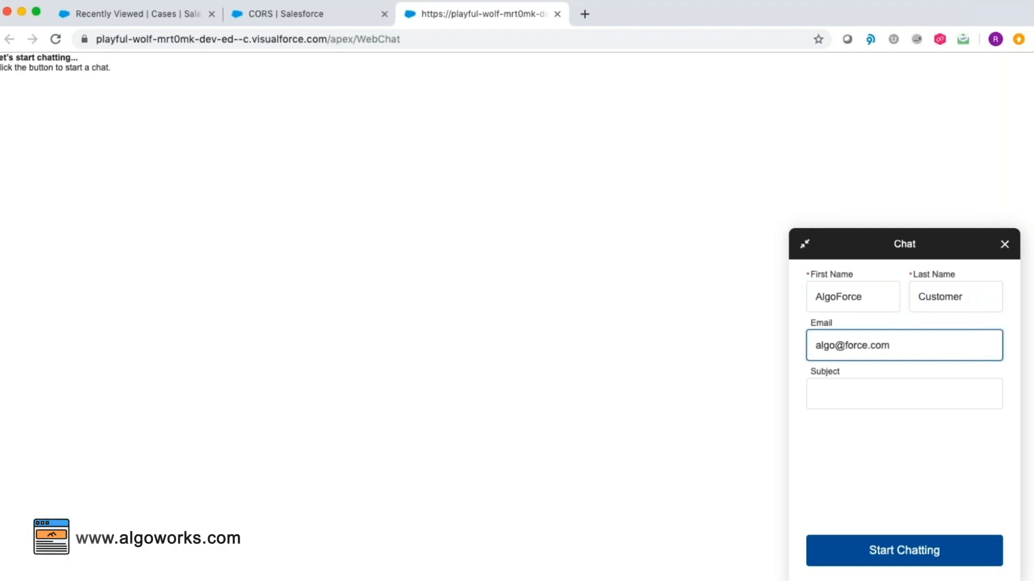
# Enter the subject Test Chat Setup and submit the form to request a chat.
pyautogui.click(904, 394)
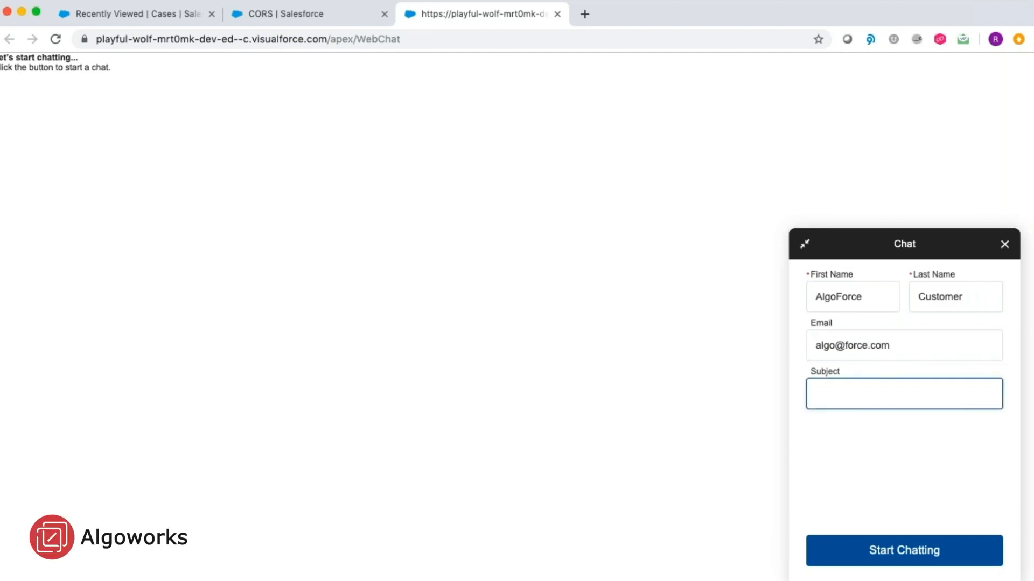
pyautogui.write('Test V')
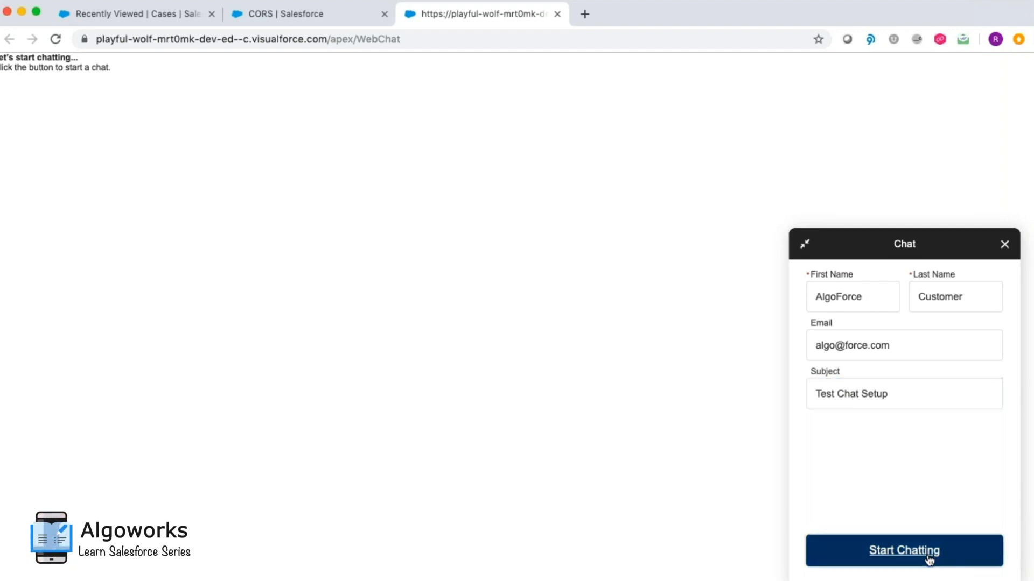
pyautogui.click(904, 550)
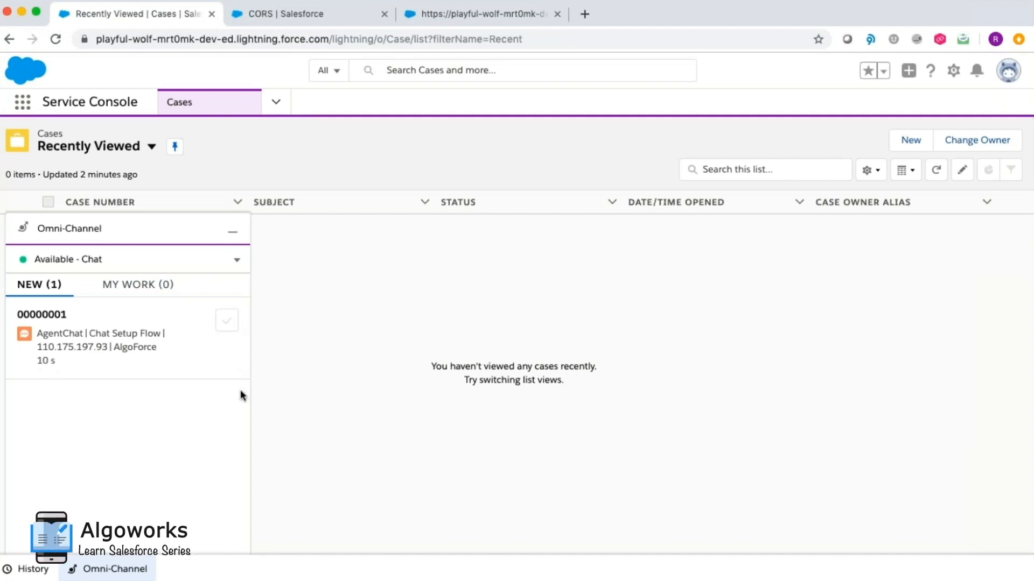
# Accept the Omni-Channel chat request and send the customer 'Hello Algo Customer'.
pyautogui.click(226, 319)
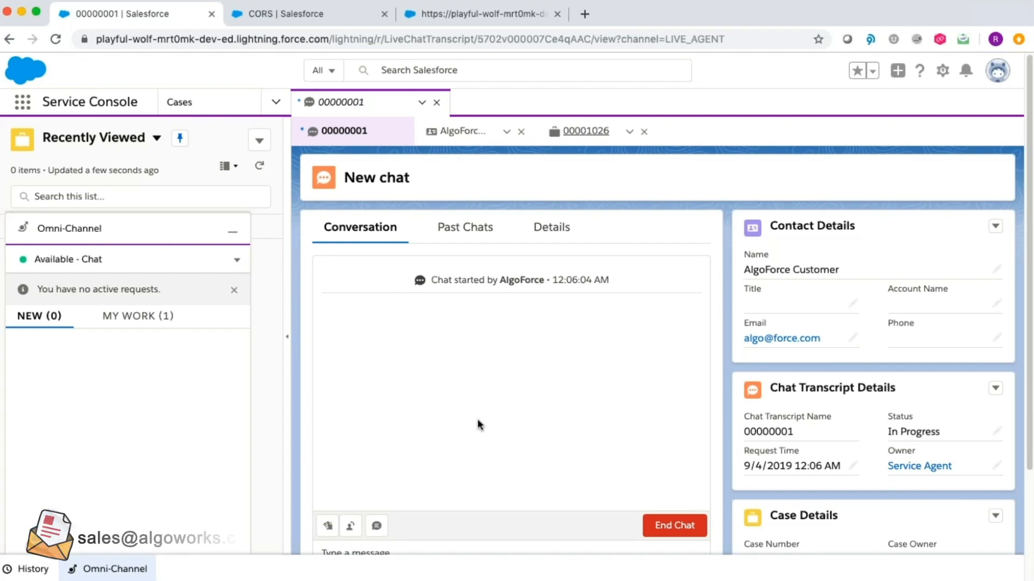
pyautogui.moveTo(434, 534)
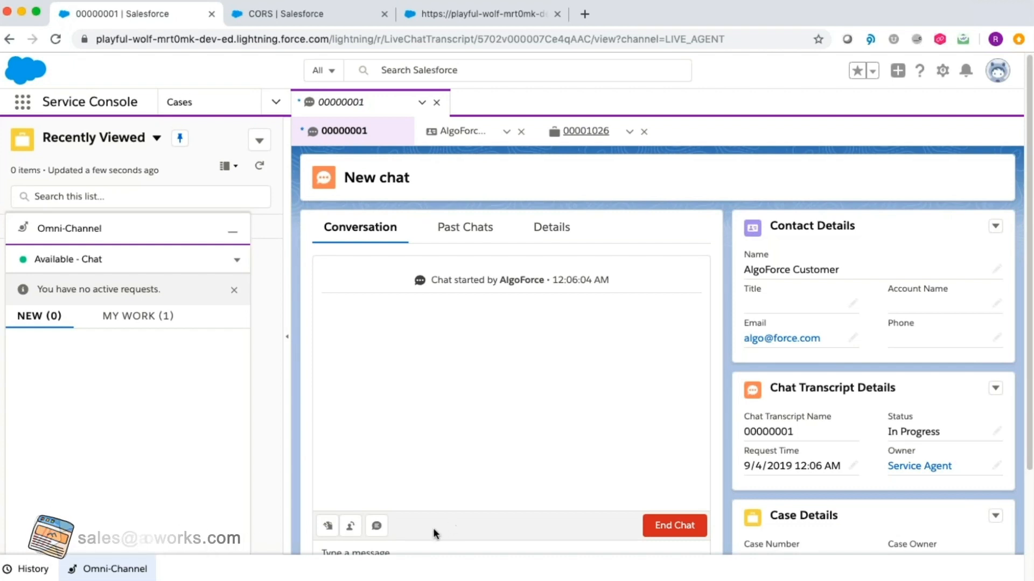
pyautogui.scroll(-3)
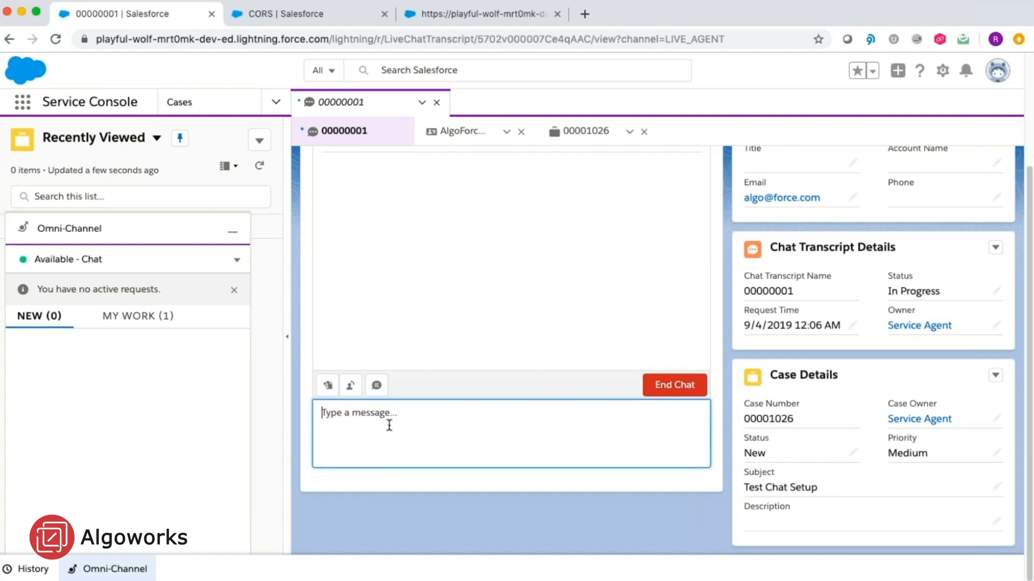
pyautogui.write('Hello Algo Cus')
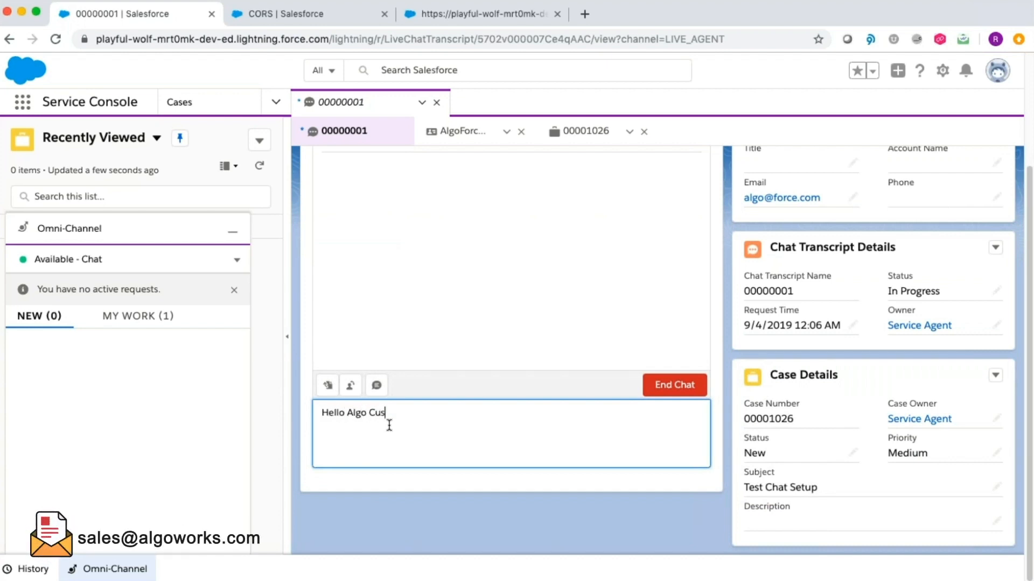
pyautogui.write('tomer')
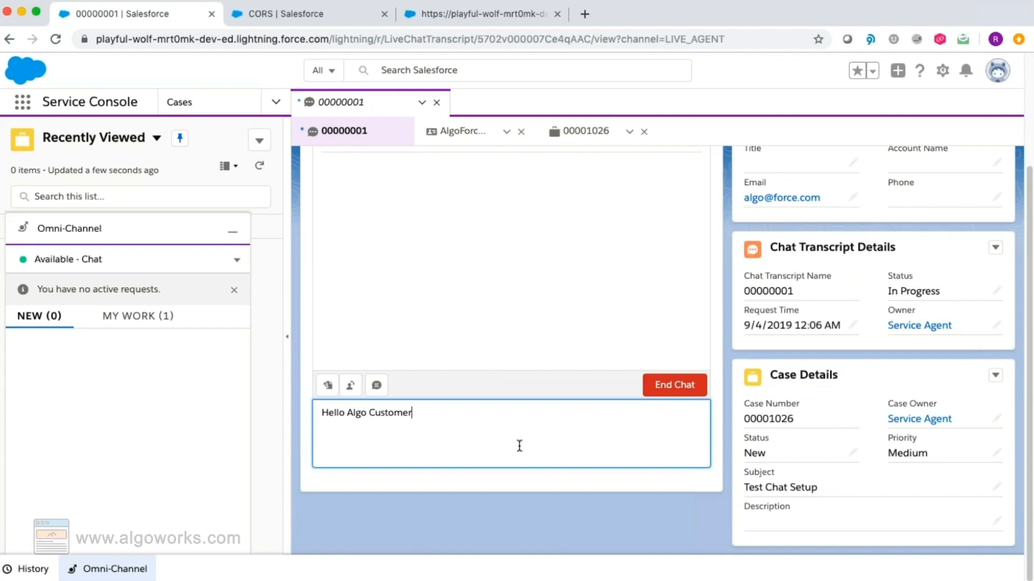
pyautogui.press('enter')
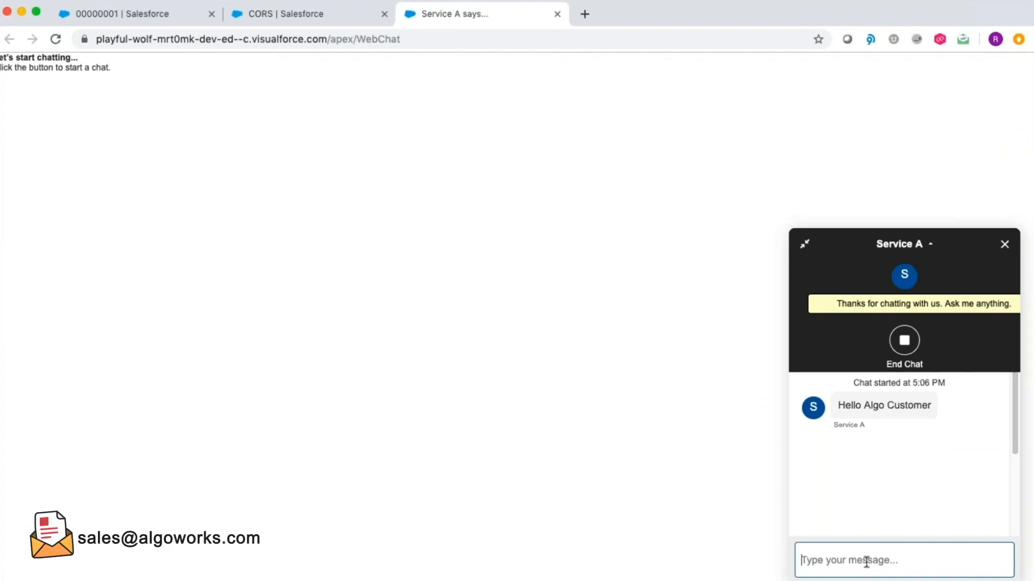
# Reply 'Hello Agent' as the customer and check it arrived in the Service Console.
pyautogui.write('Hello A')
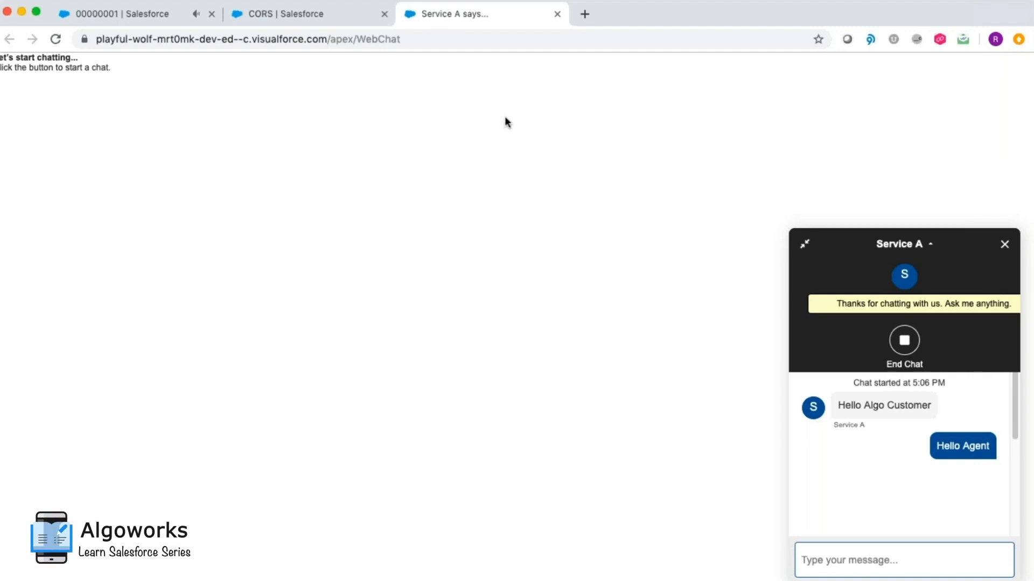
pyautogui.click(297, 12)
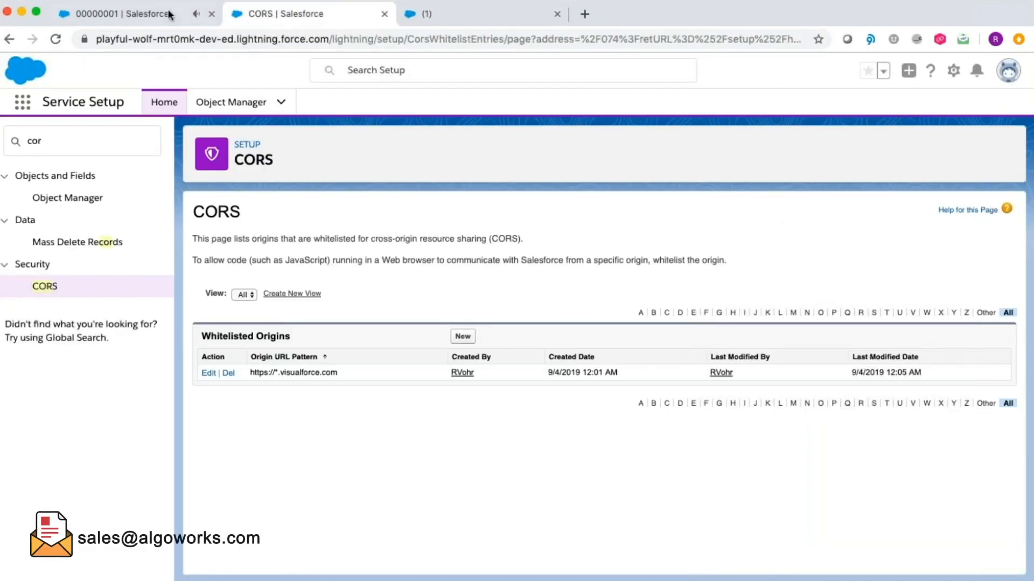
pyautogui.click(115, 13)
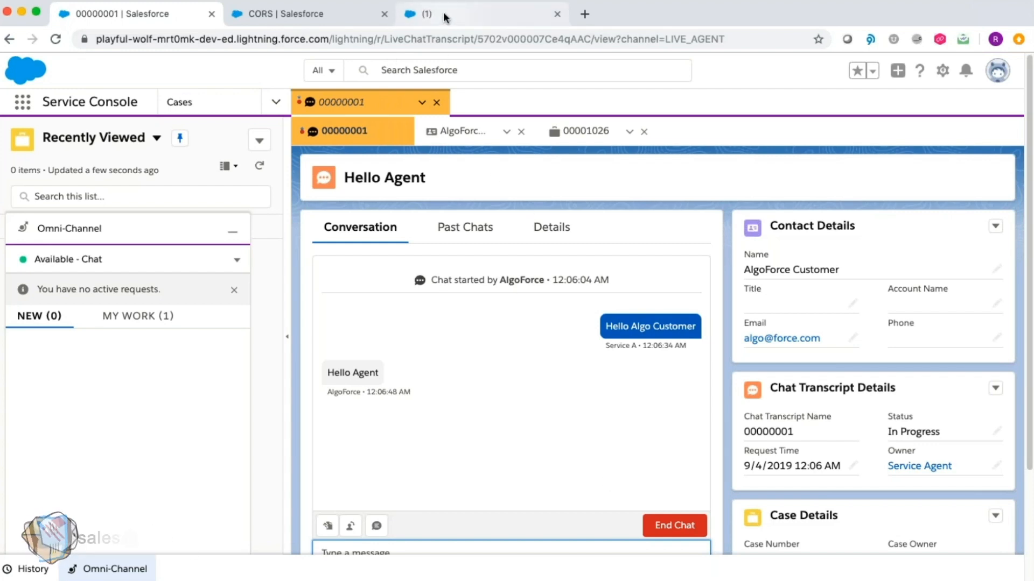
pyautogui.click(481, 14)
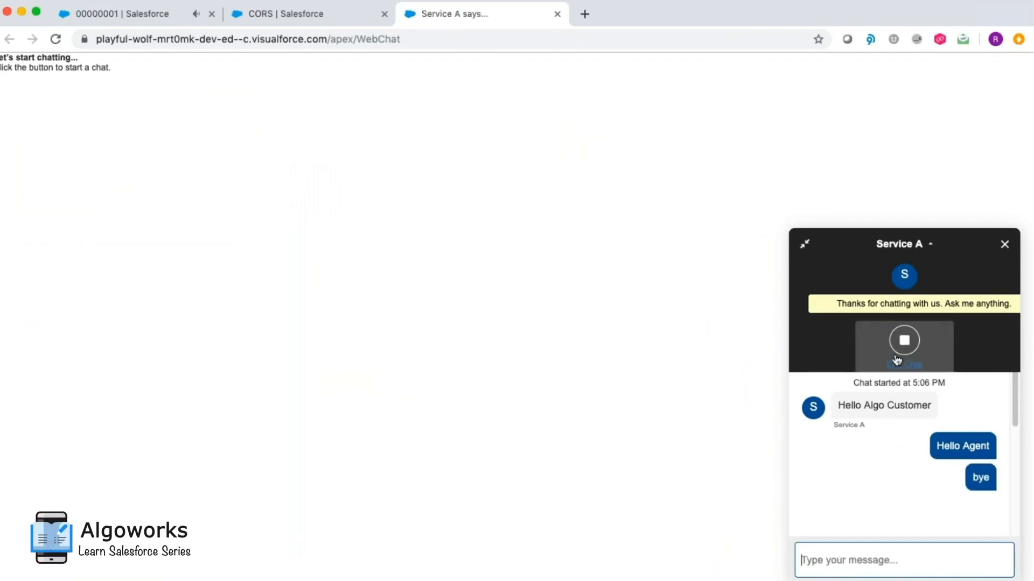
# End the chat from the WebChat page and confirm ending it.
pyautogui.click(904, 342)
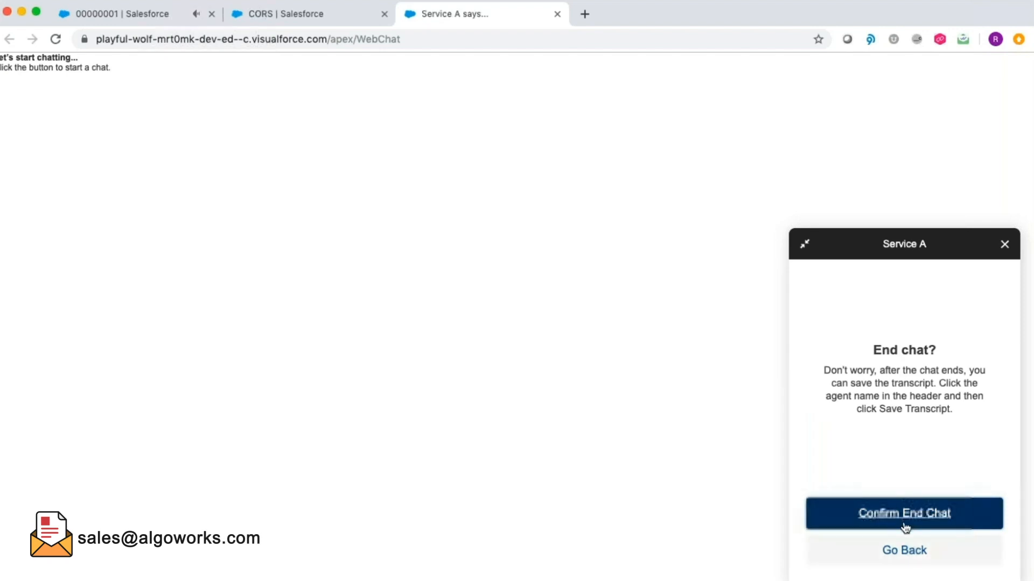
pyautogui.click(904, 512)
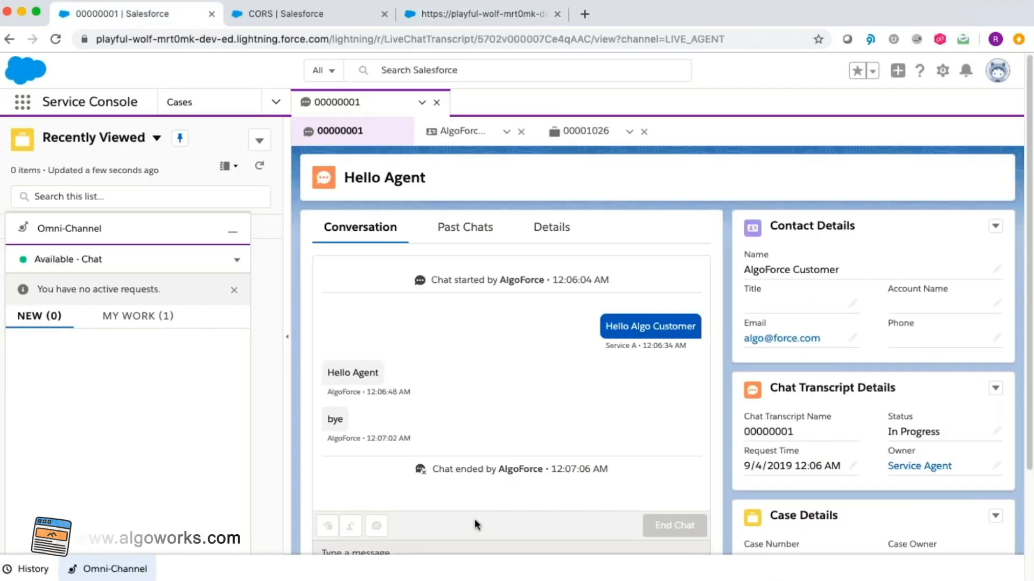
pyautogui.moveTo(563, 448)
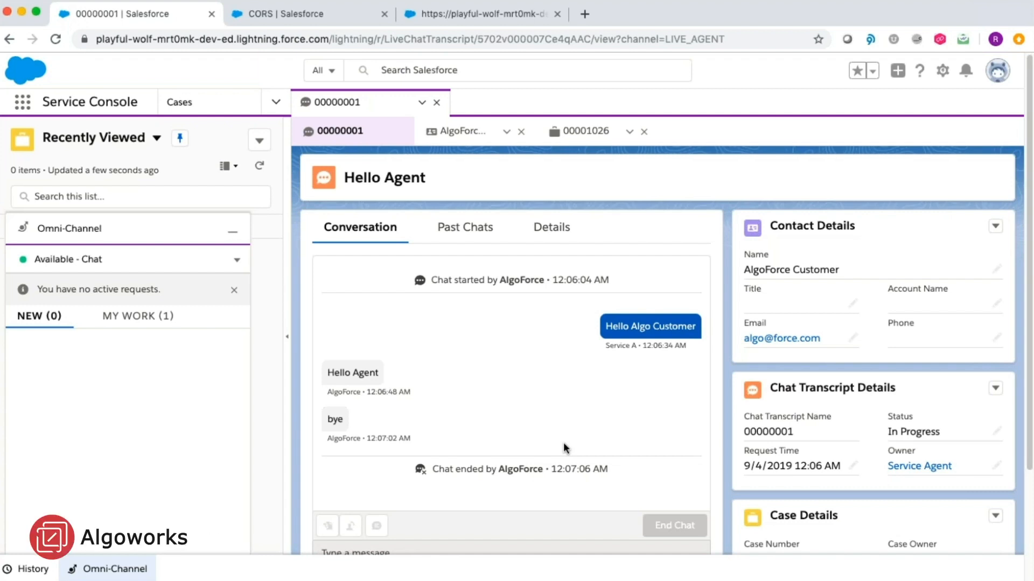
pyautogui.moveTo(568, 446)
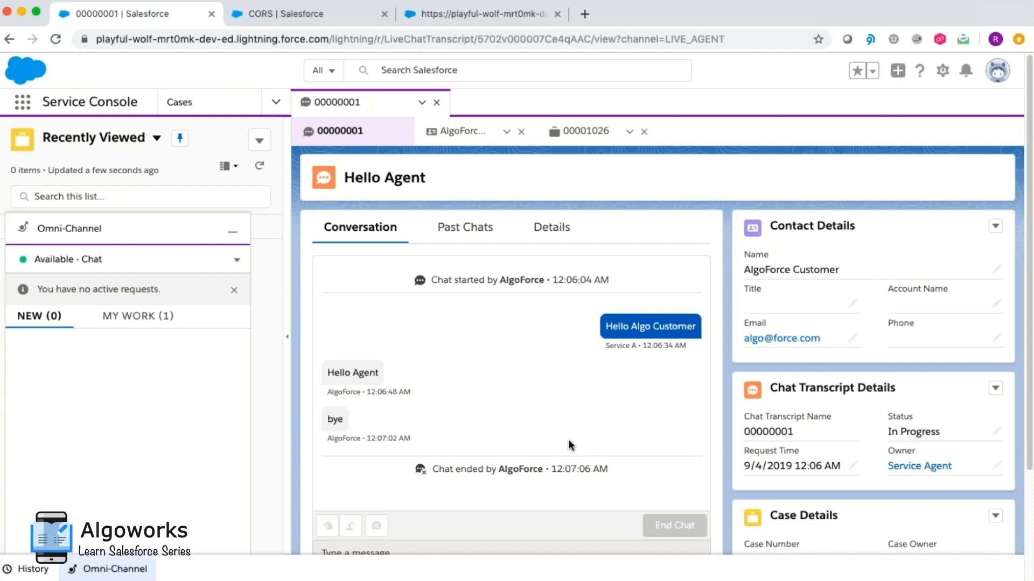